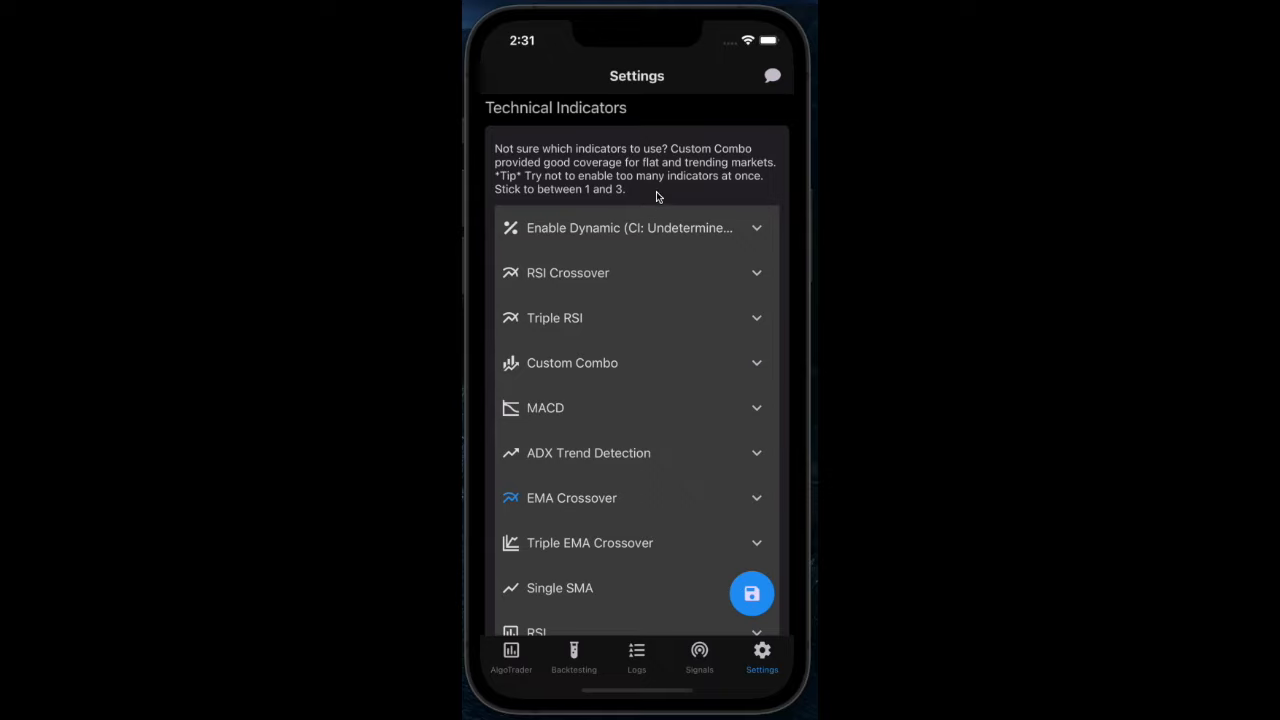
pyautogui.moveTo(643, 494)
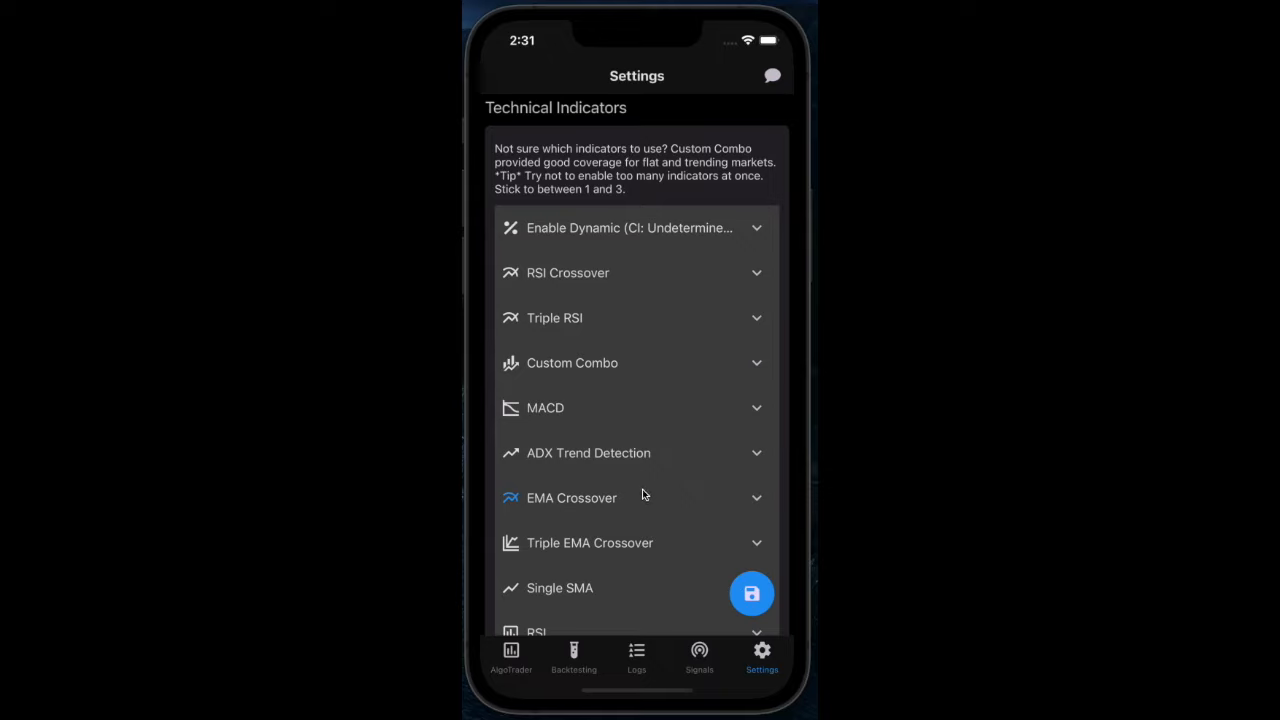
# - Enable the RSI indicator, with buy threshold 40 and sell threshold 50
pyautogui.scroll(-3)
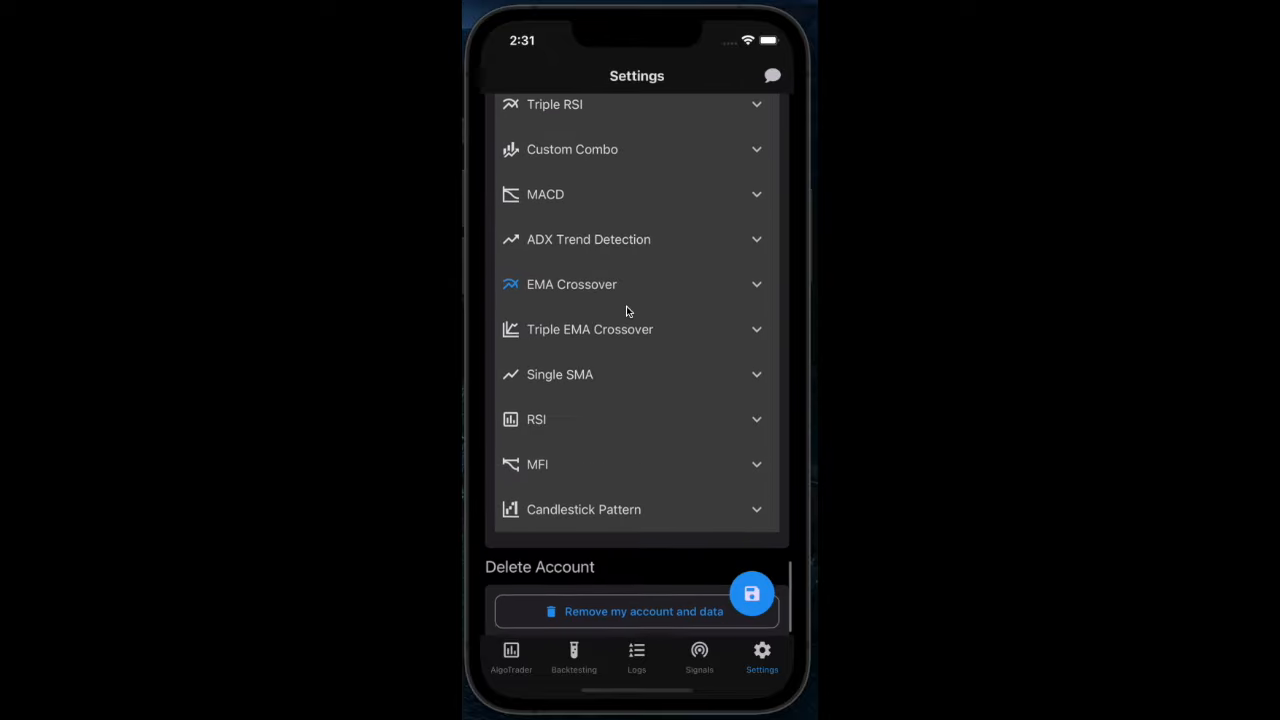
pyautogui.click(637, 419)
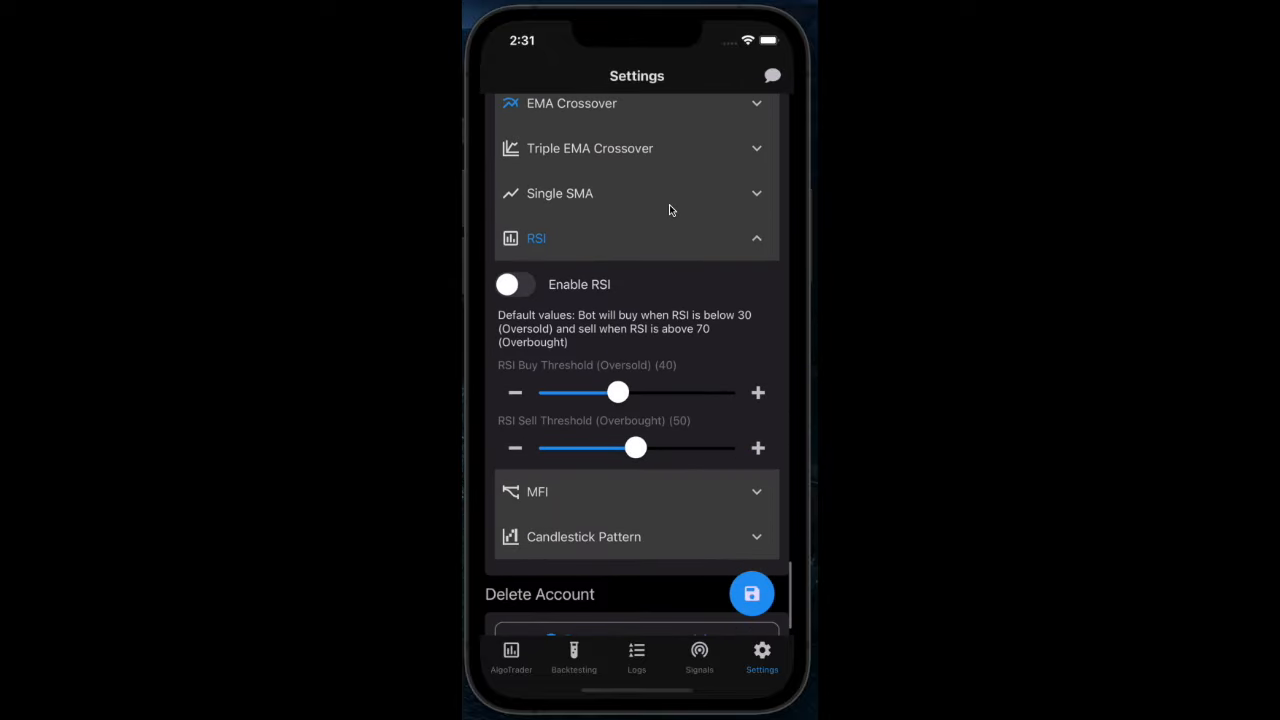
pyautogui.click(514, 284)
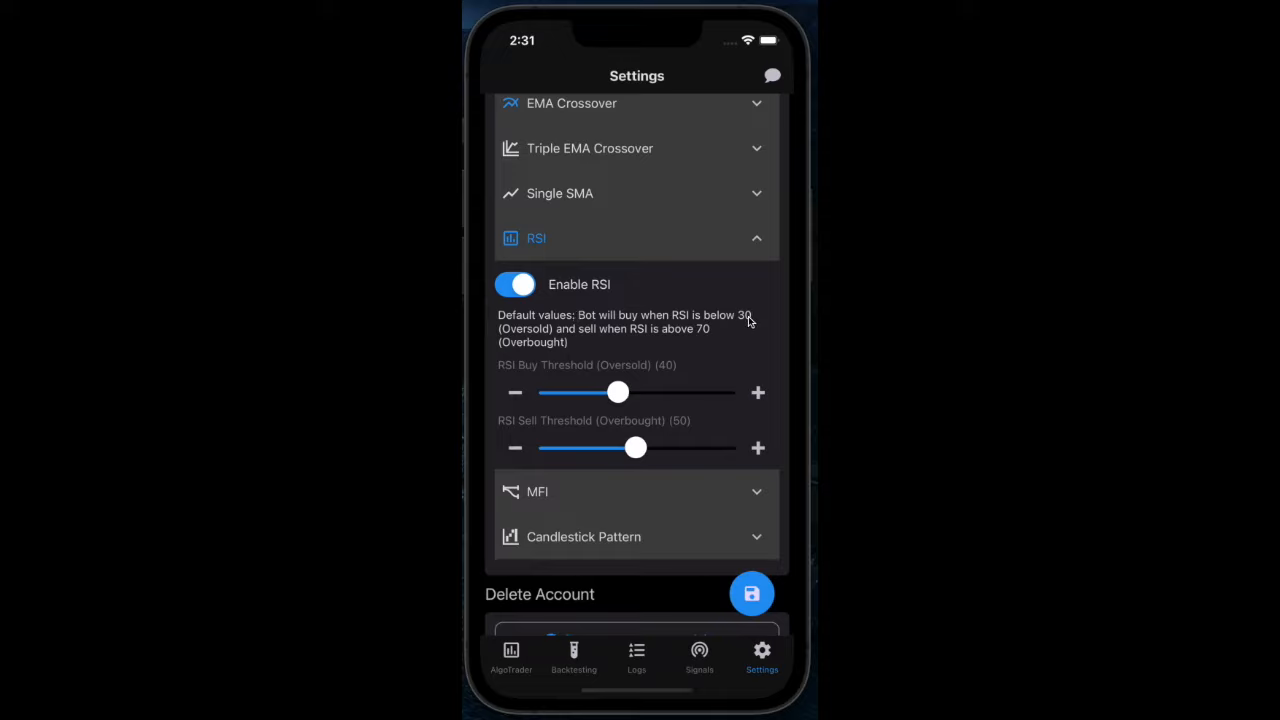
pyautogui.moveTo(715, 335)
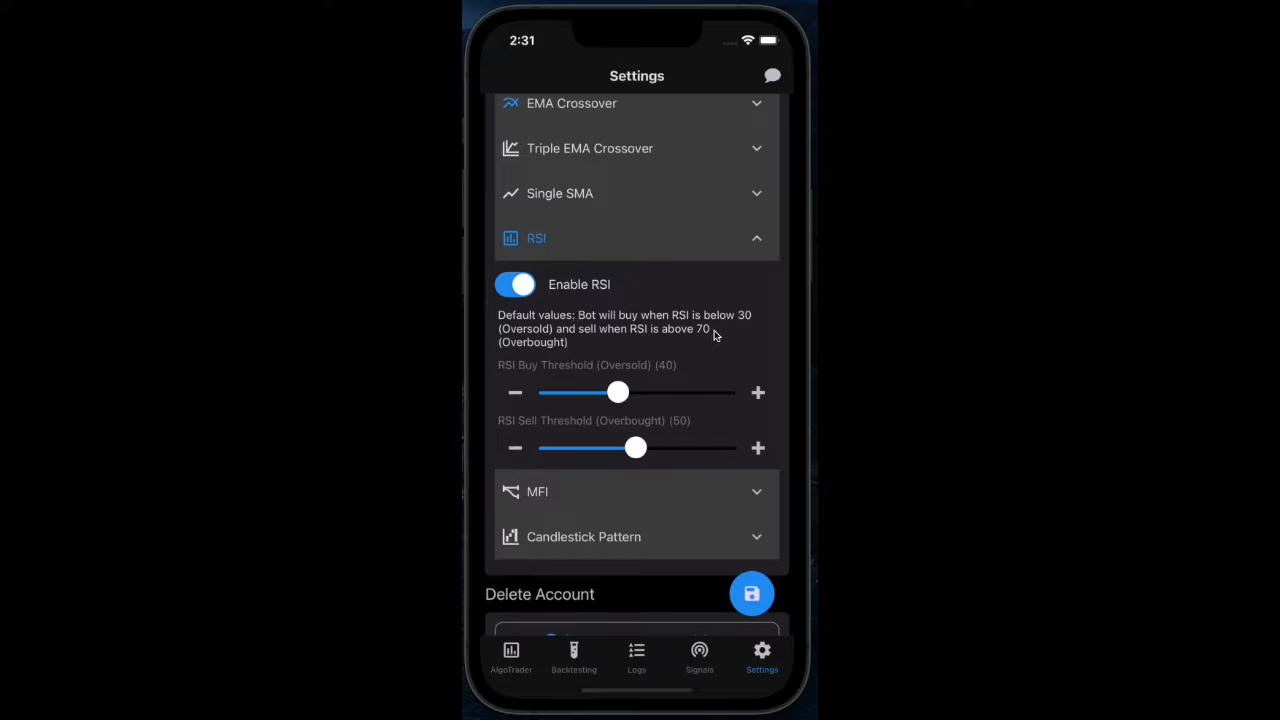
# - Open the AlgoTrader dashboard showing the BTCUSDT price chart with the RSI chart below
pyautogui.click(511, 657)
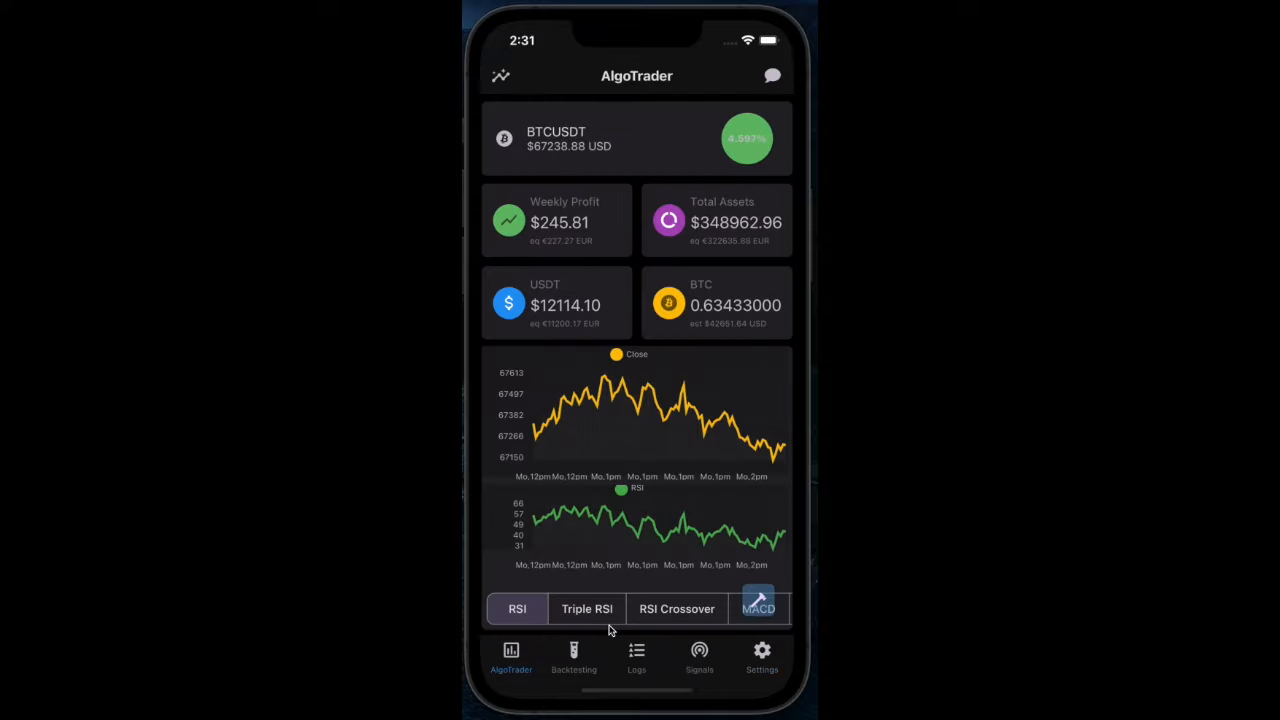
pyautogui.moveTo(654, 576)
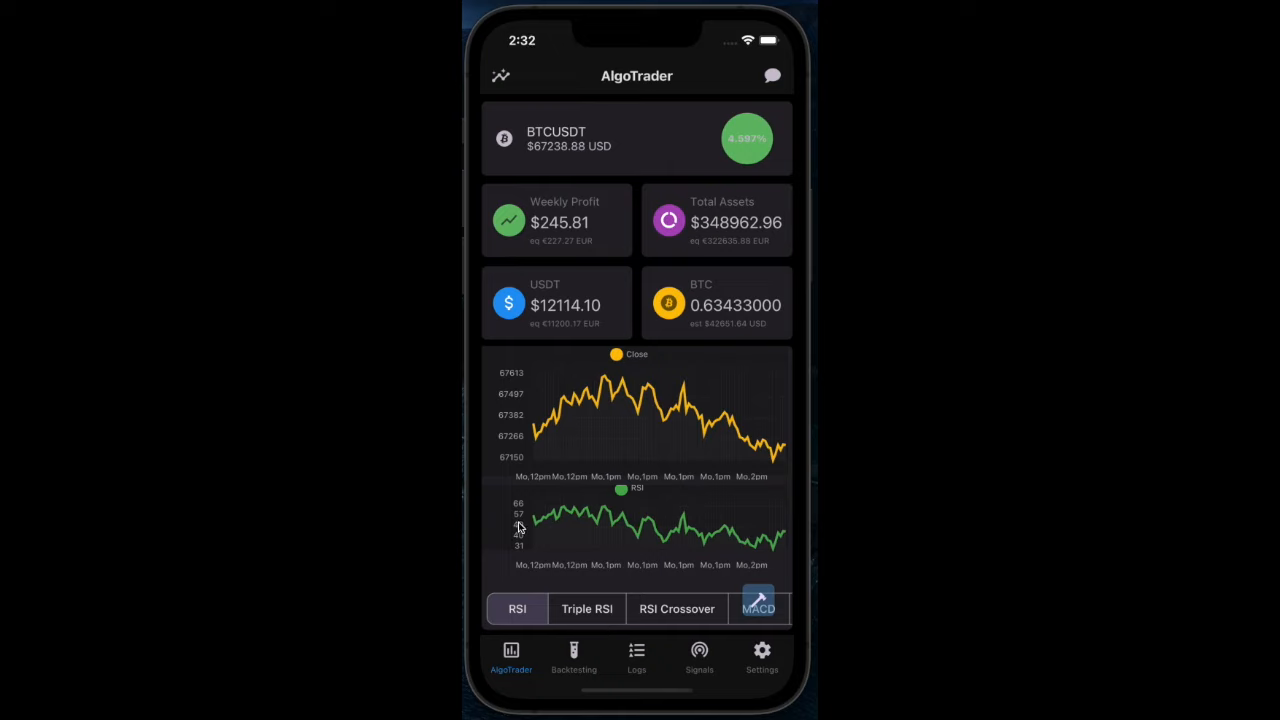
pyautogui.moveTo(525, 512)
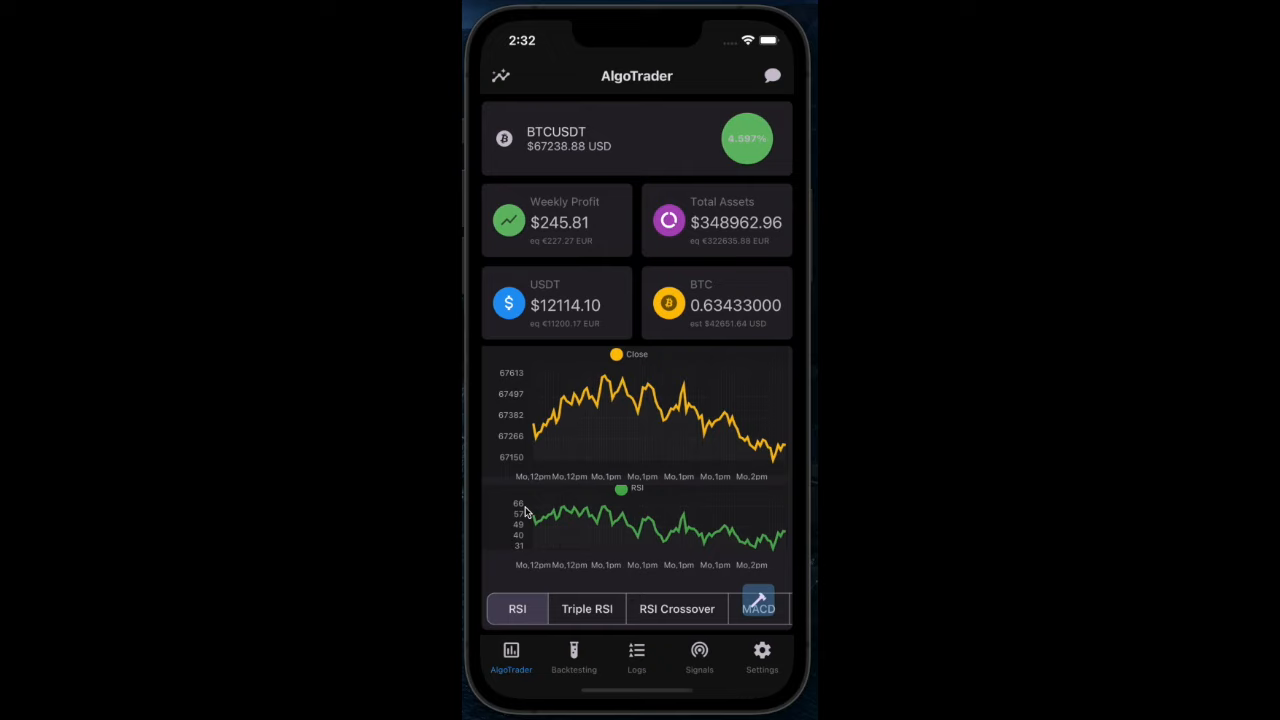
pyautogui.moveTo(570, 513)
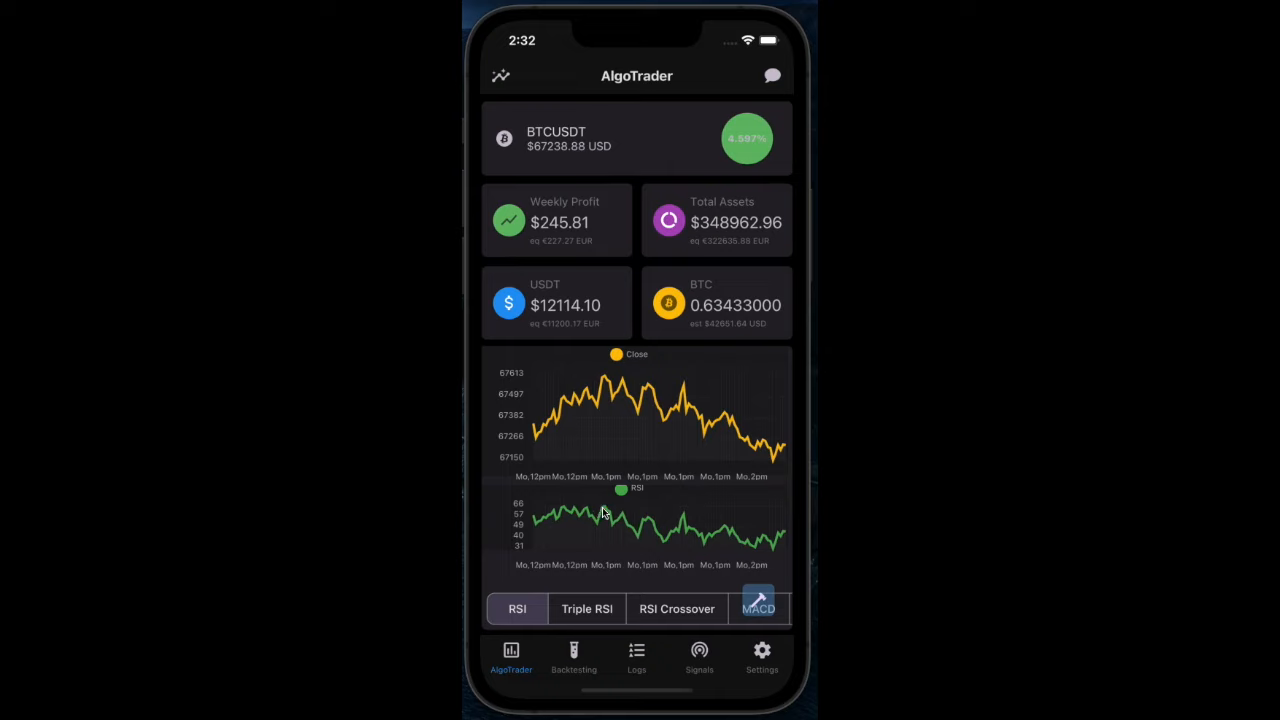
pyautogui.moveTo(605, 518)
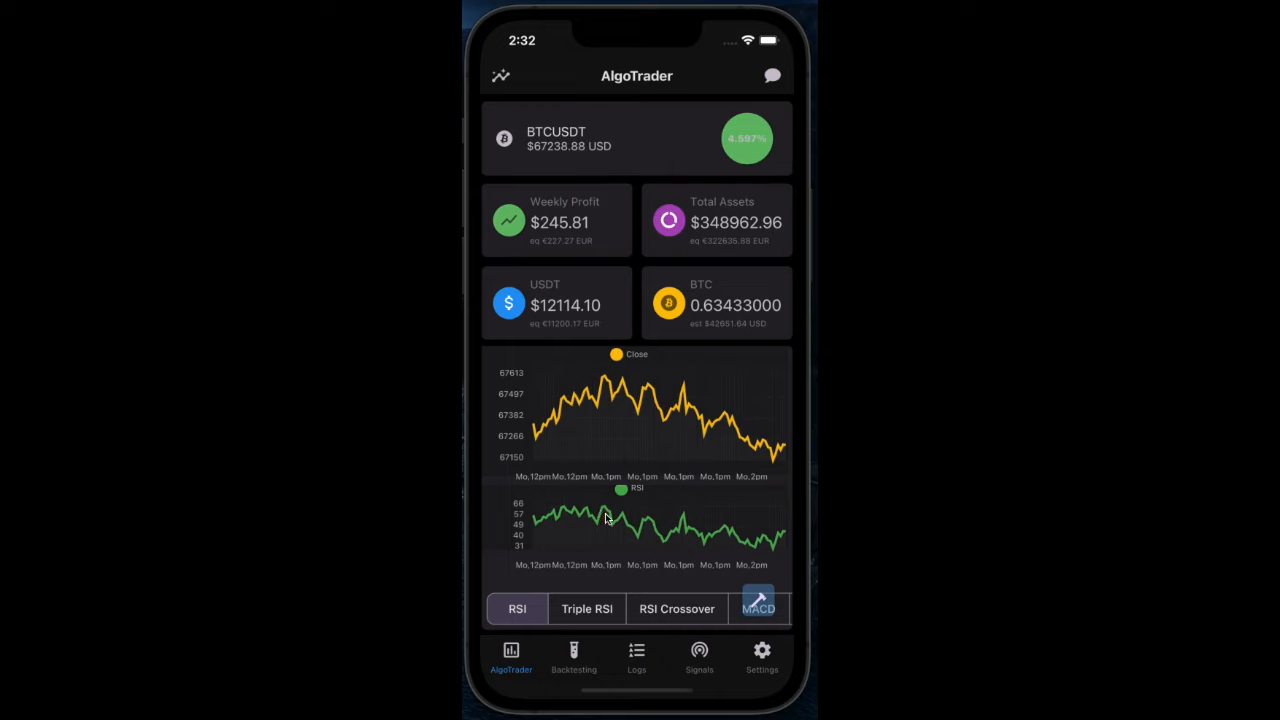
pyautogui.moveTo(765, 557)
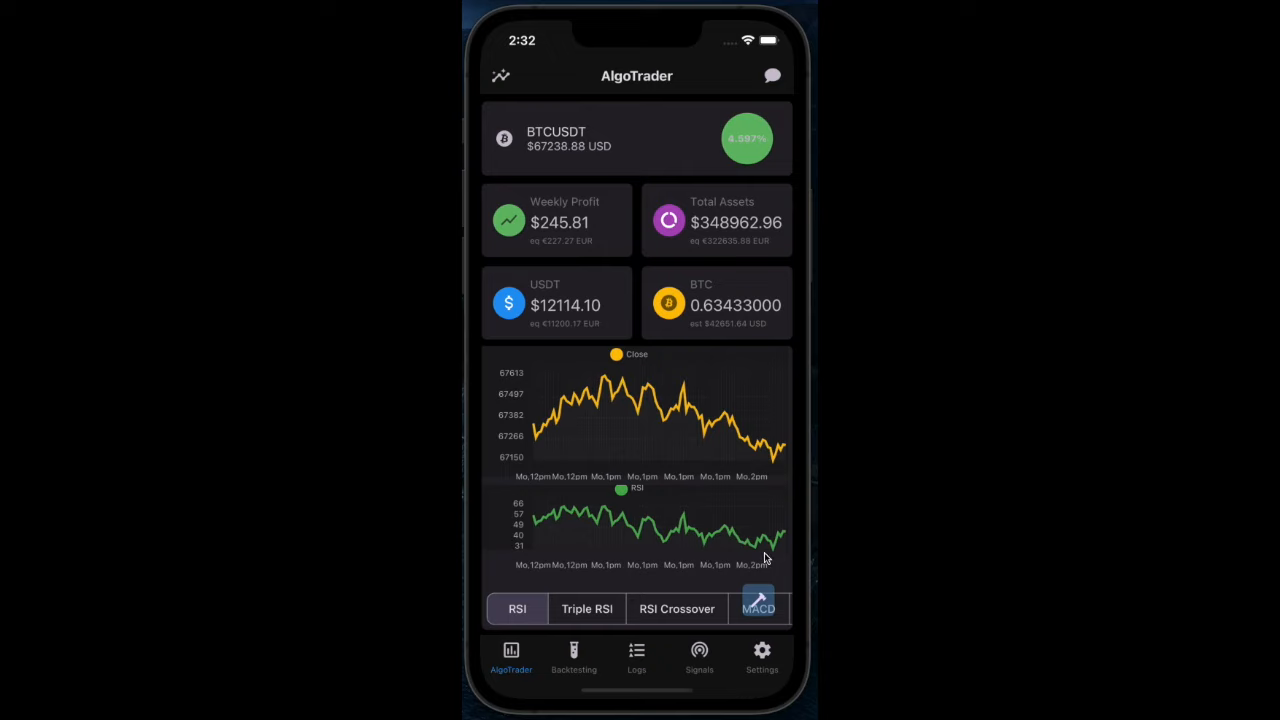
pyautogui.moveTo(777, 551)
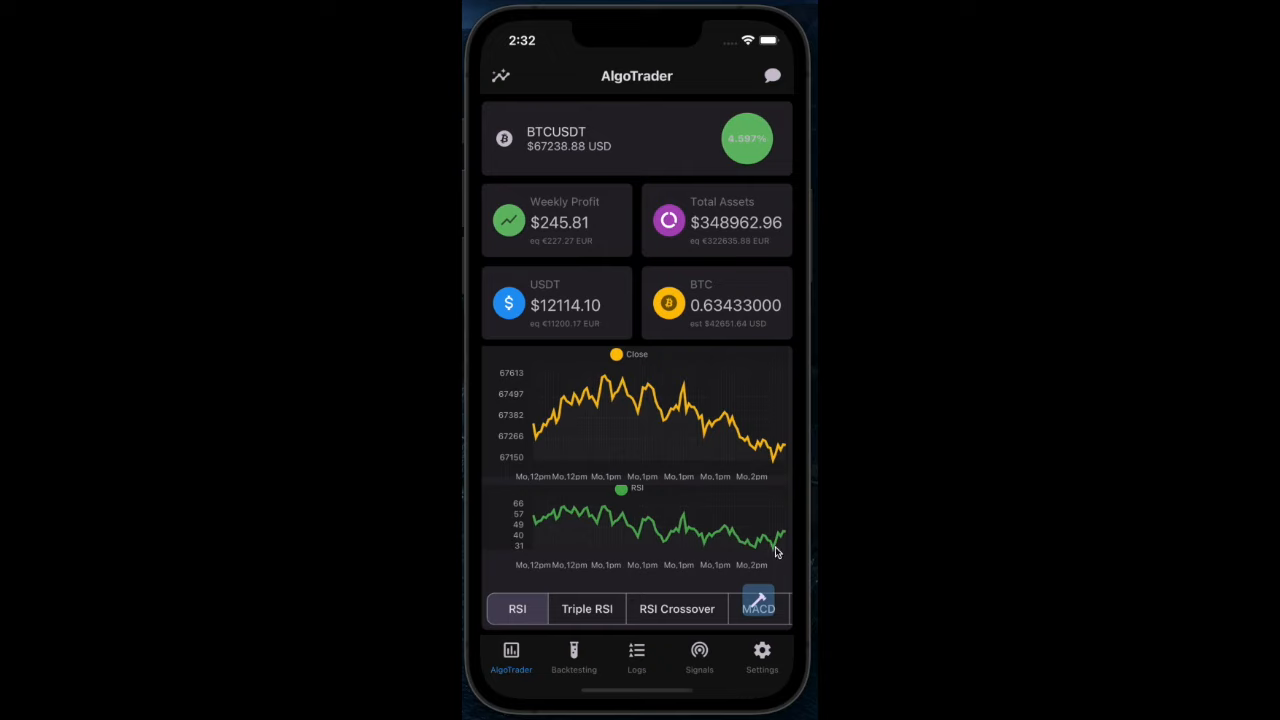
pyautogui.moveTo(762, 670)
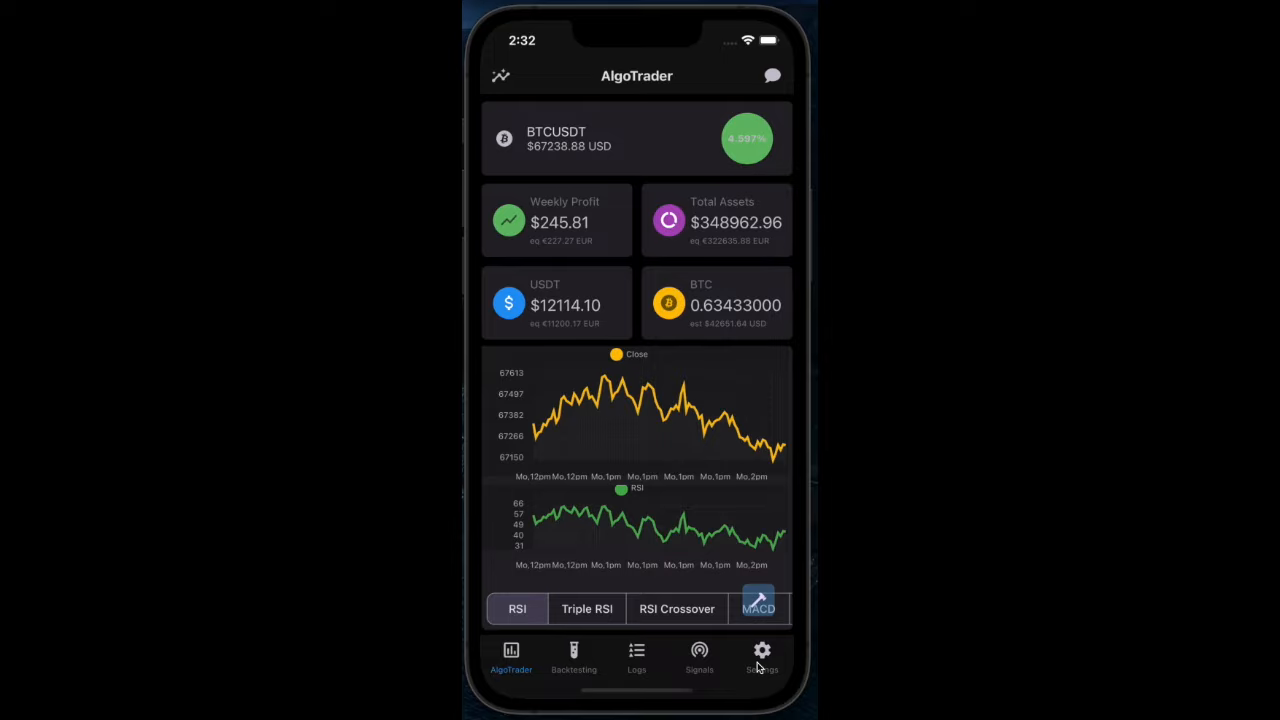
# - Enable the MFI indicator in Settings and return to the AlgoTrader dashboard
pyautogui.click(761, 655)
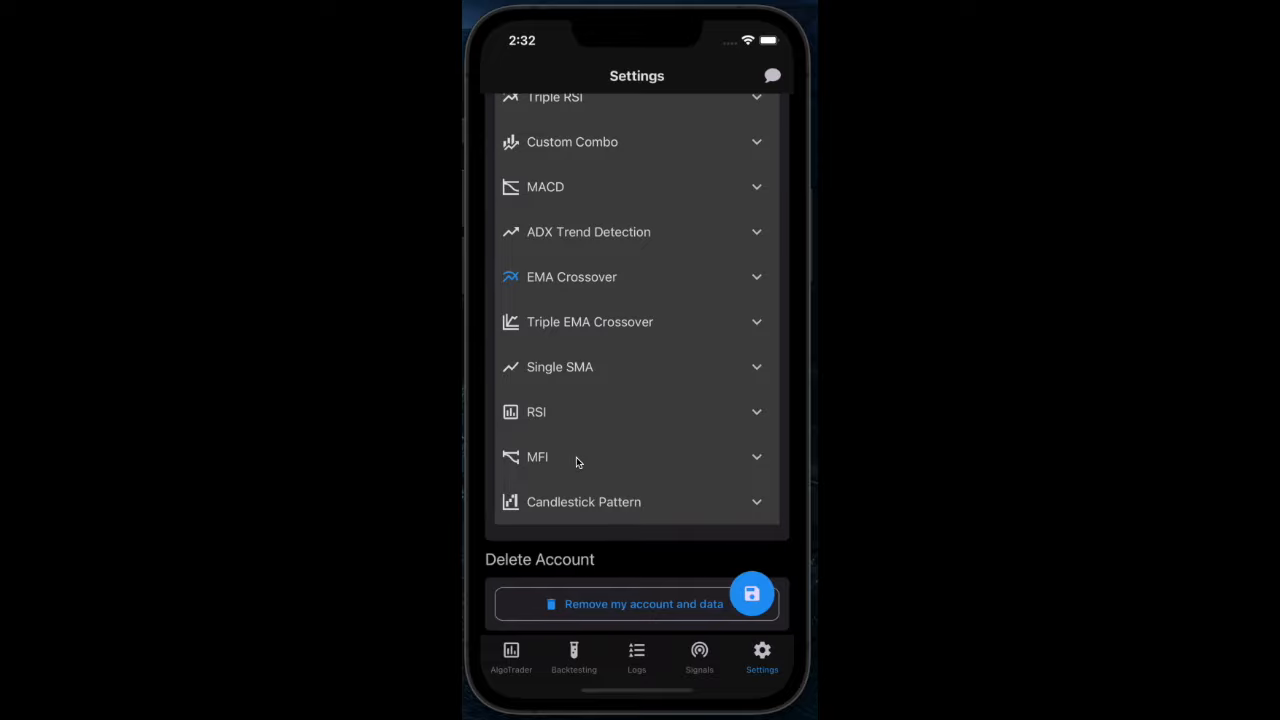
pyautogui.click(537, 457)
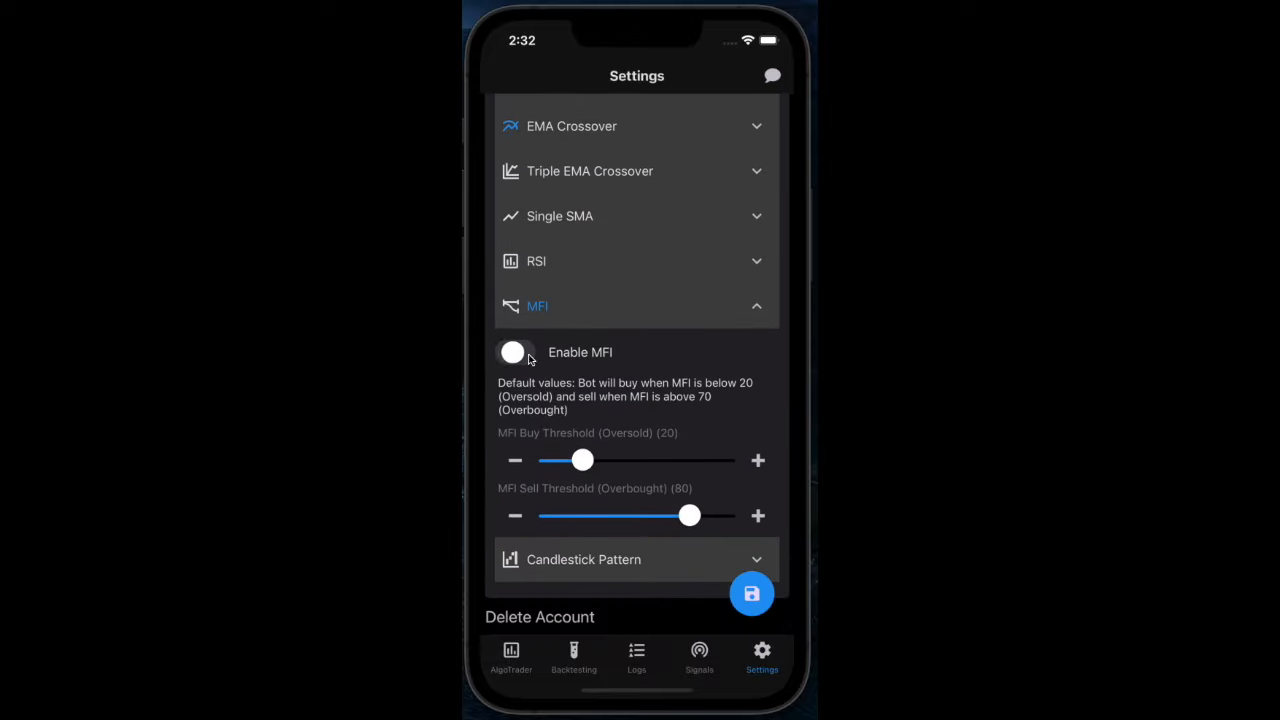
pyautogui.click(511, 657)
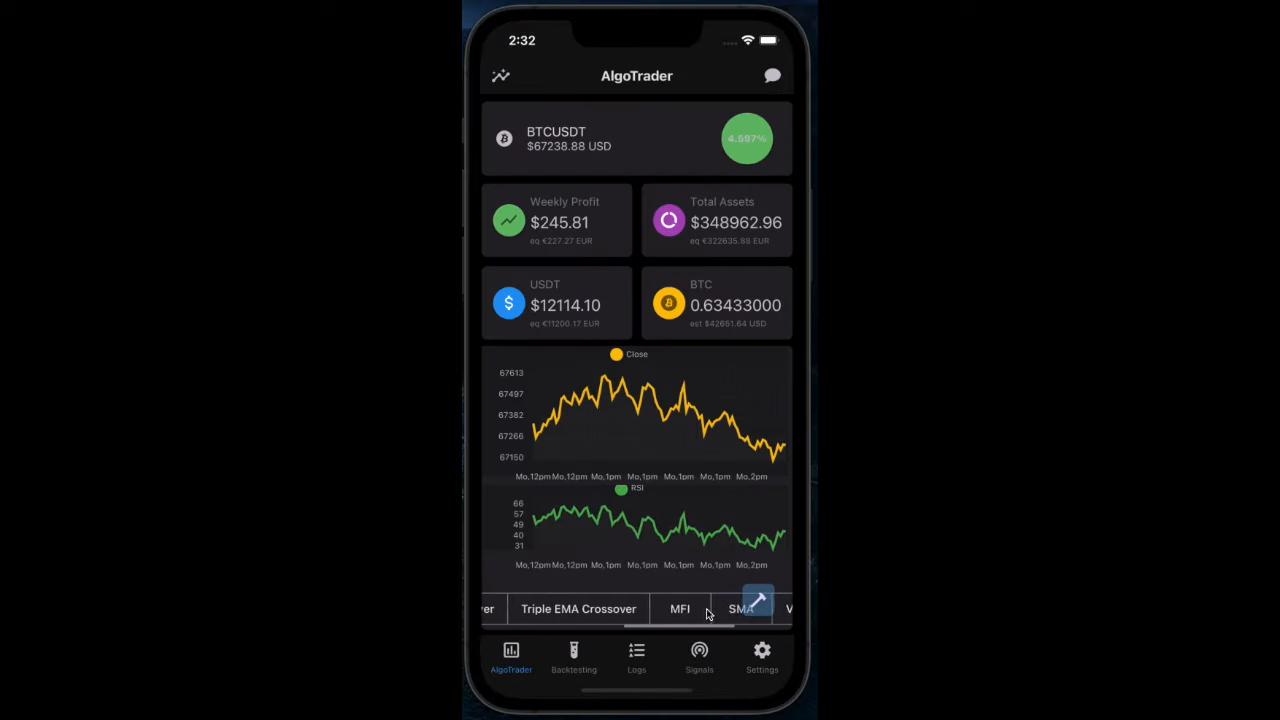
# - Display the MFI chart beneath the BTCUSDT price chart instead of RSI
pyautogui.click(680, 608)
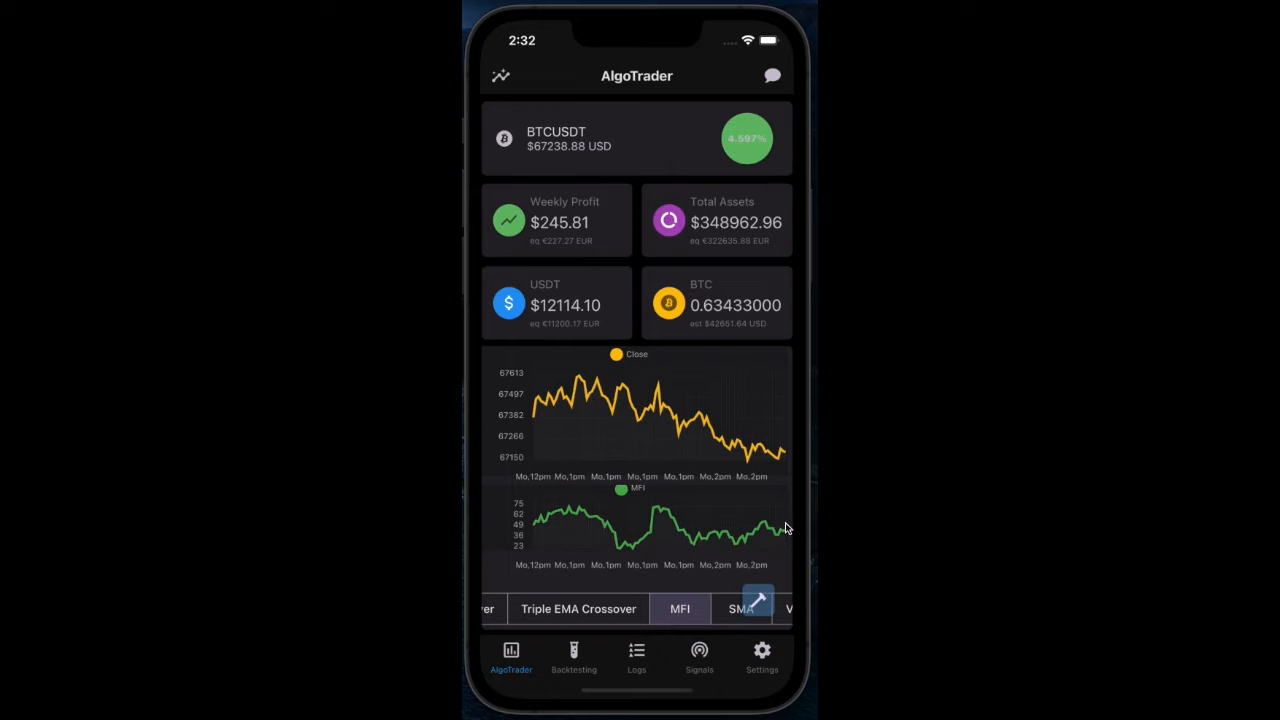
pyautogui.moveTo(650, 515)
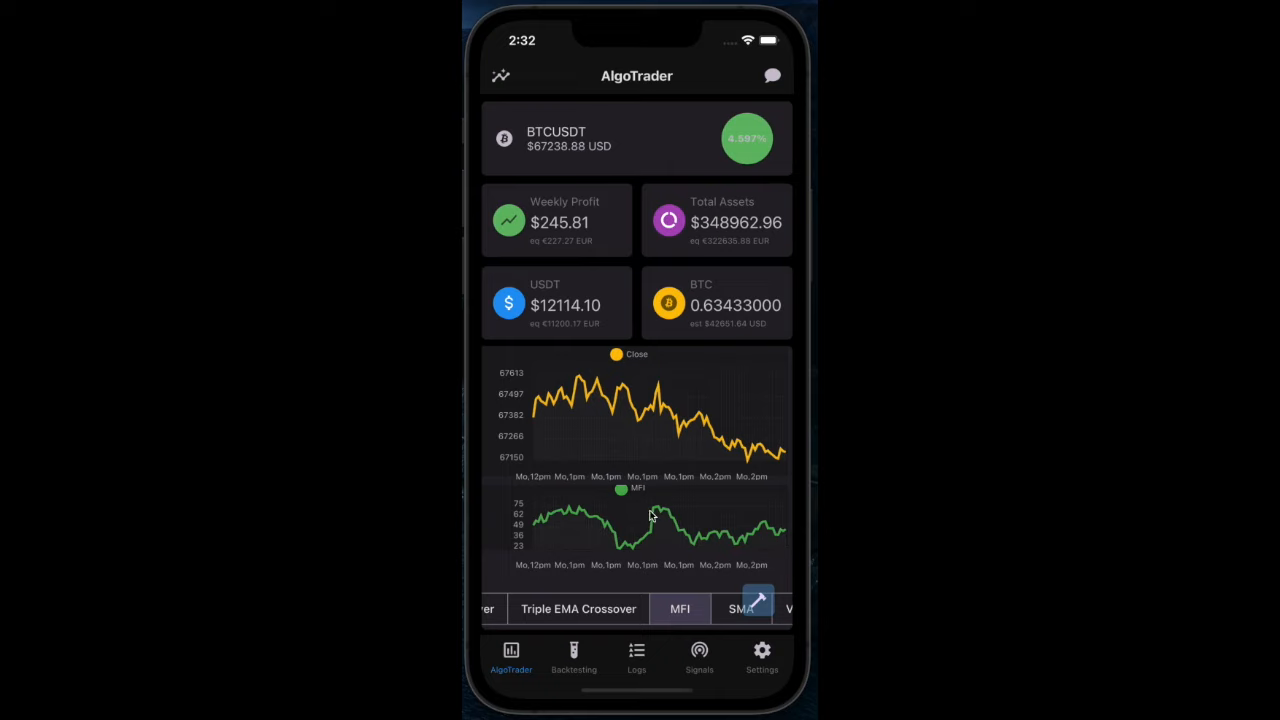
pyautogui.moveTo(748, 648)
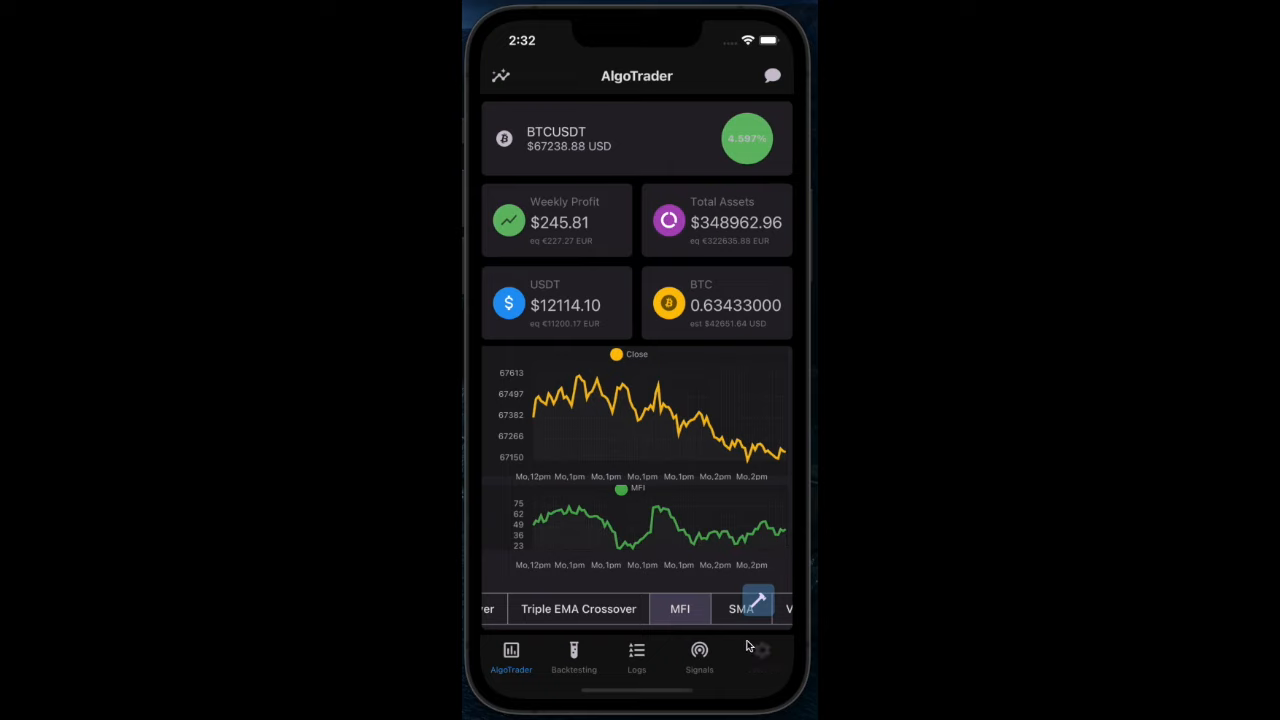
# - Switch on Dynamic mode, select the change threshold field, then view the price and MFI charts
pyautogui.click(761, 655)
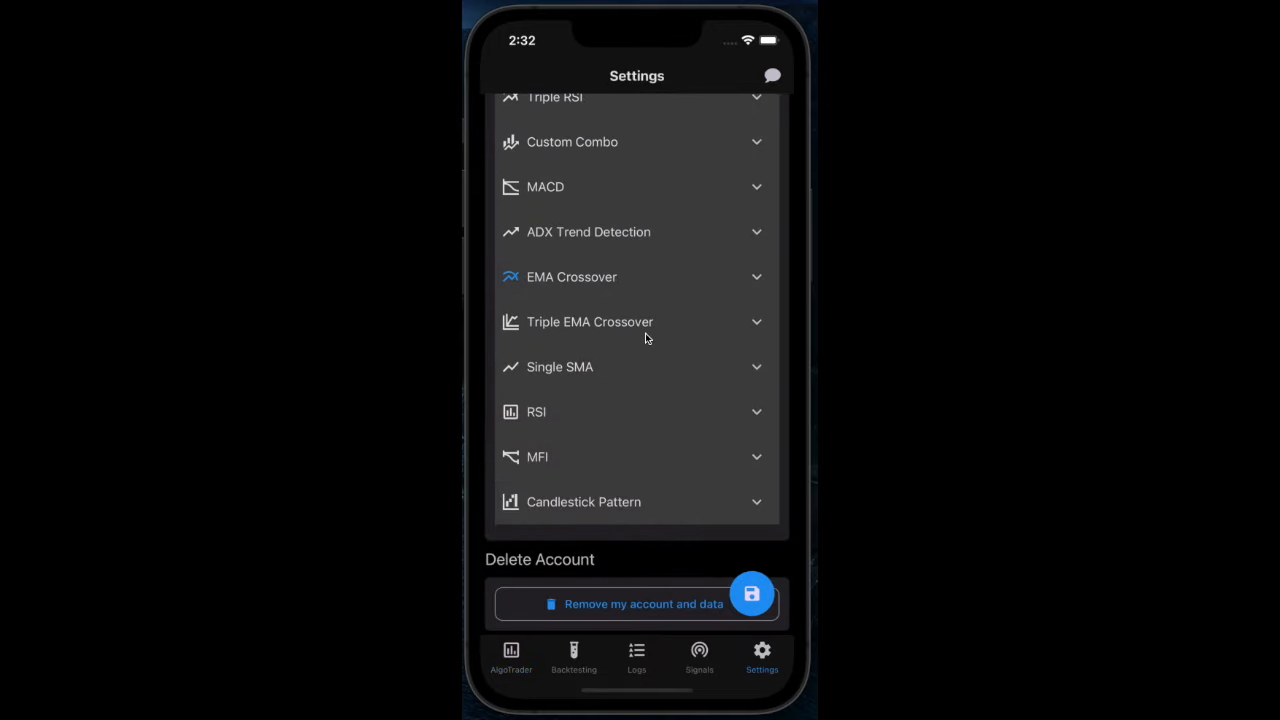
pyautogui.scroll(-3)
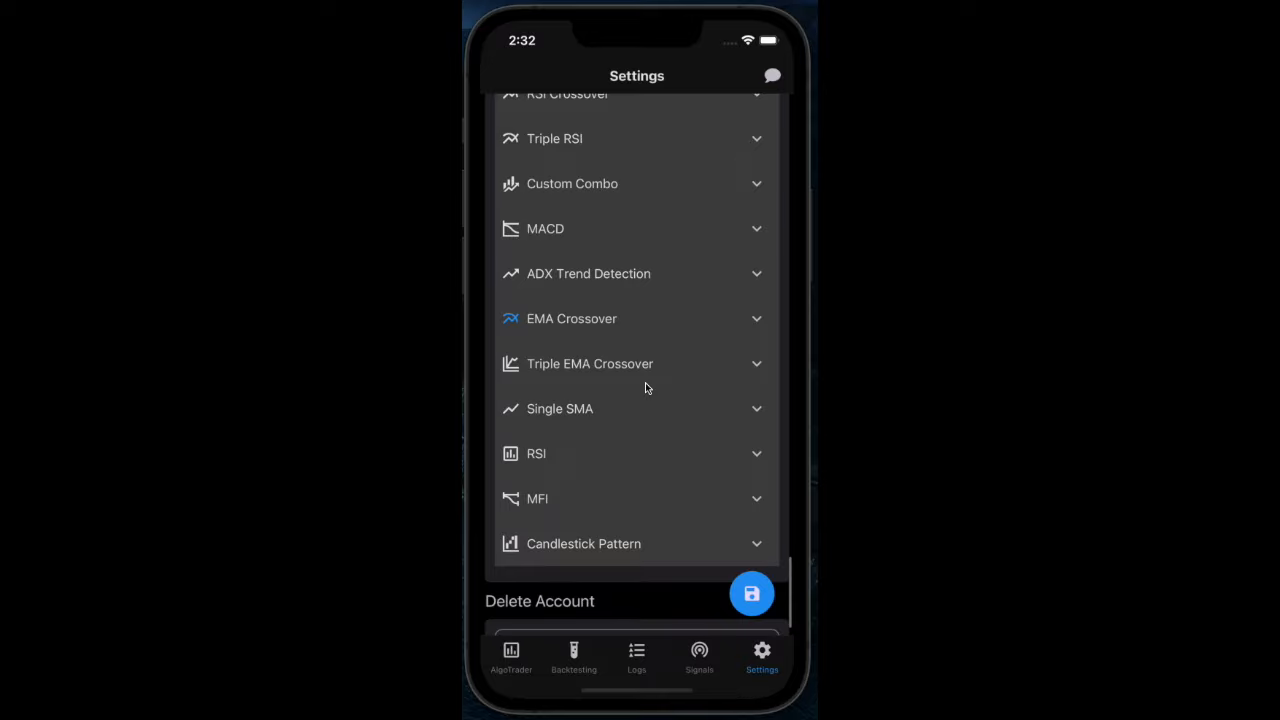
pyautogui.moveTo(653, 273)
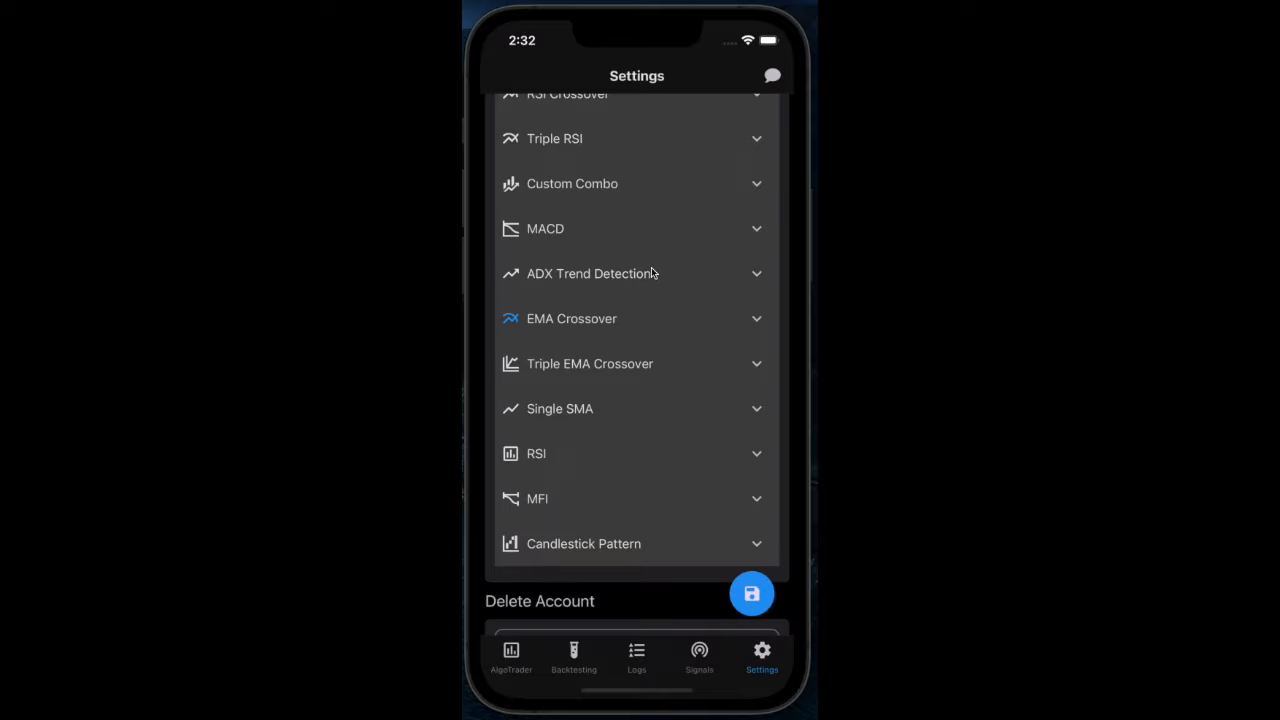
pyautogui.scroll(3)
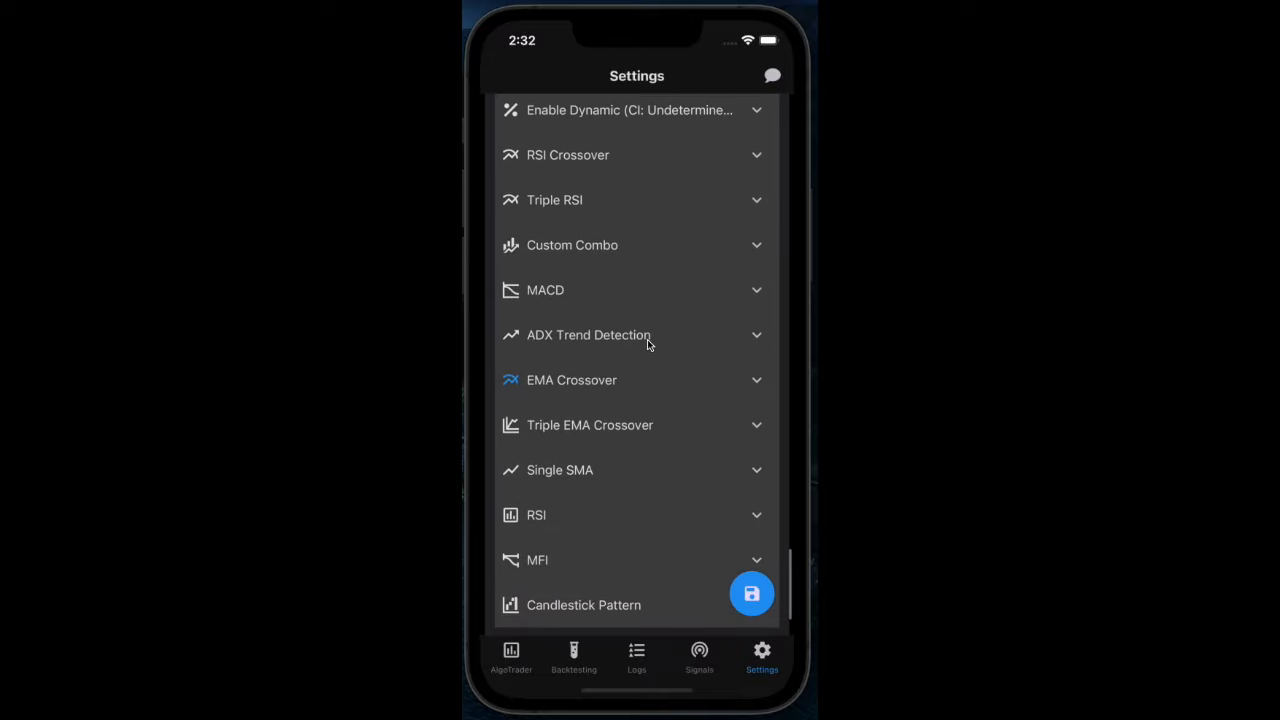
pyautogui.click(545, 290)
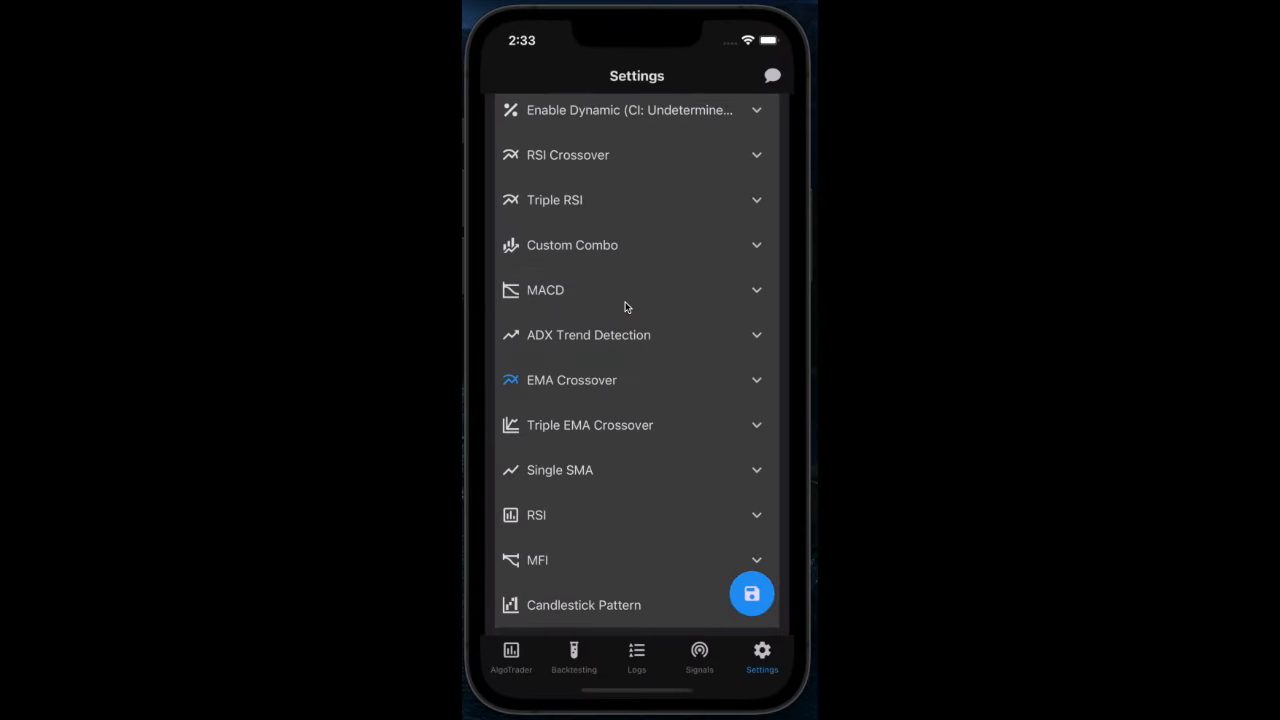
pyautogui.scroll(-3)
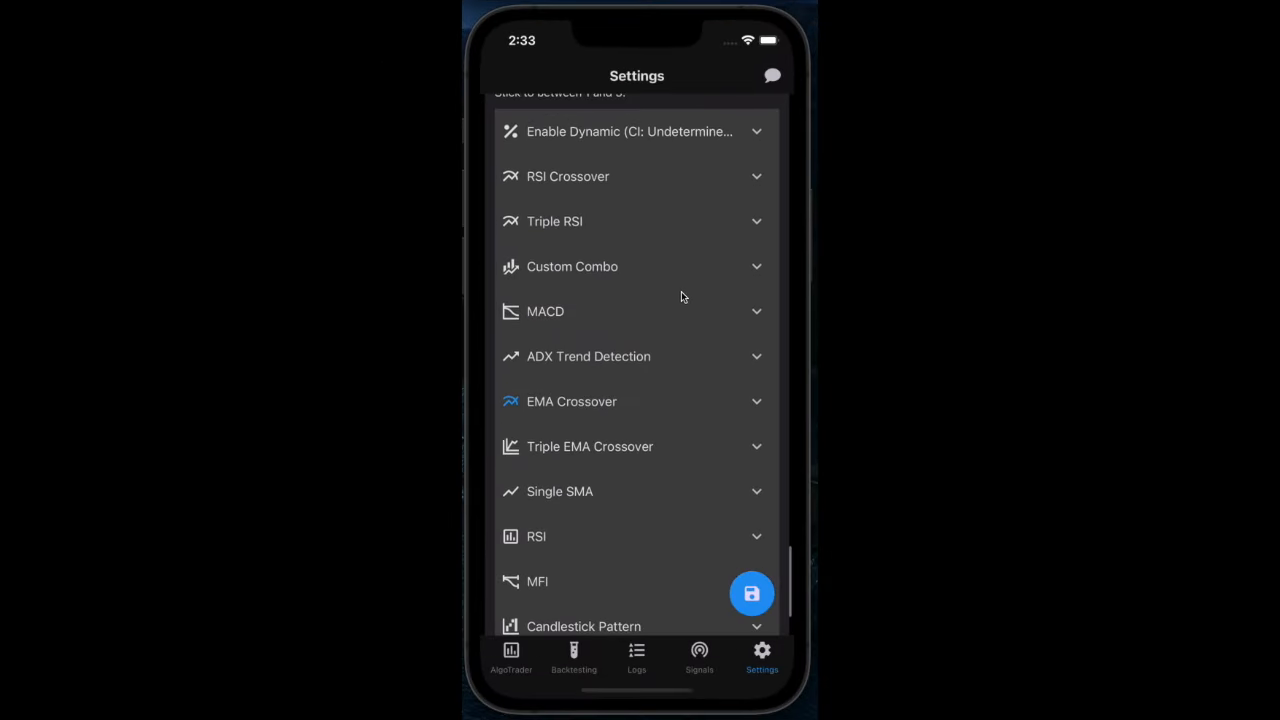
pyautogui.click(637, 131)
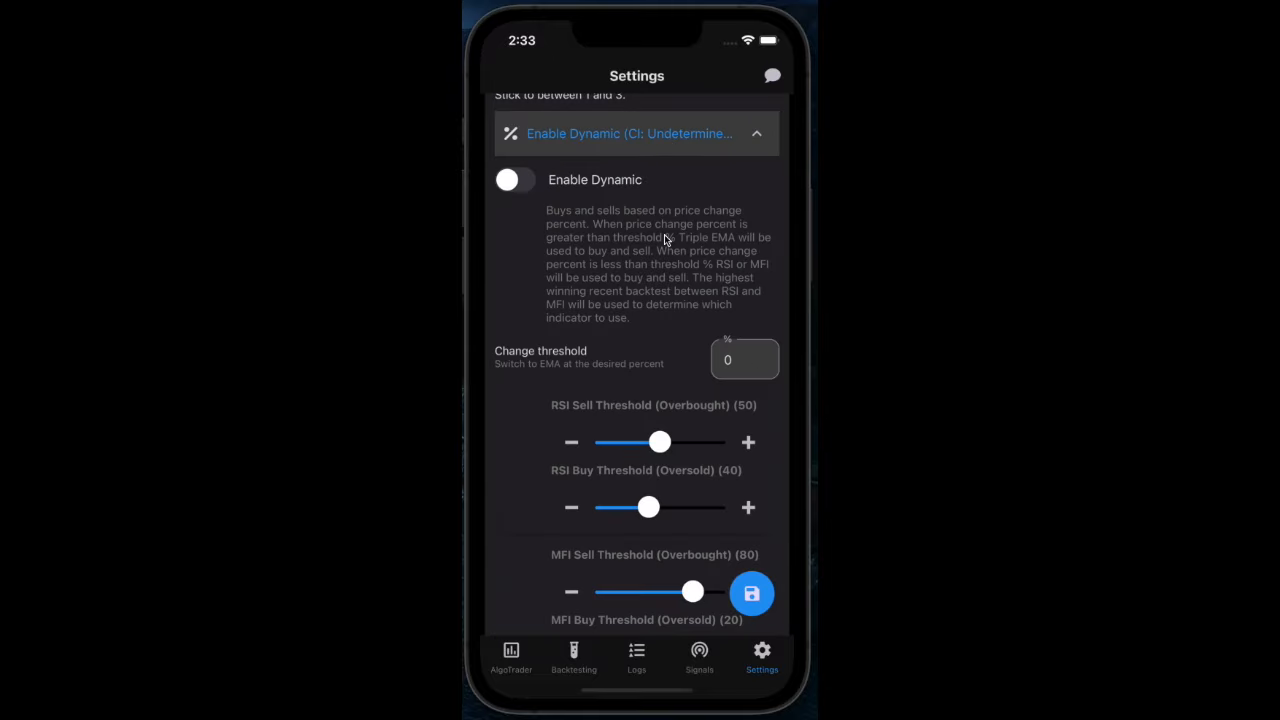
pyautogui.moveTo(578, 212)
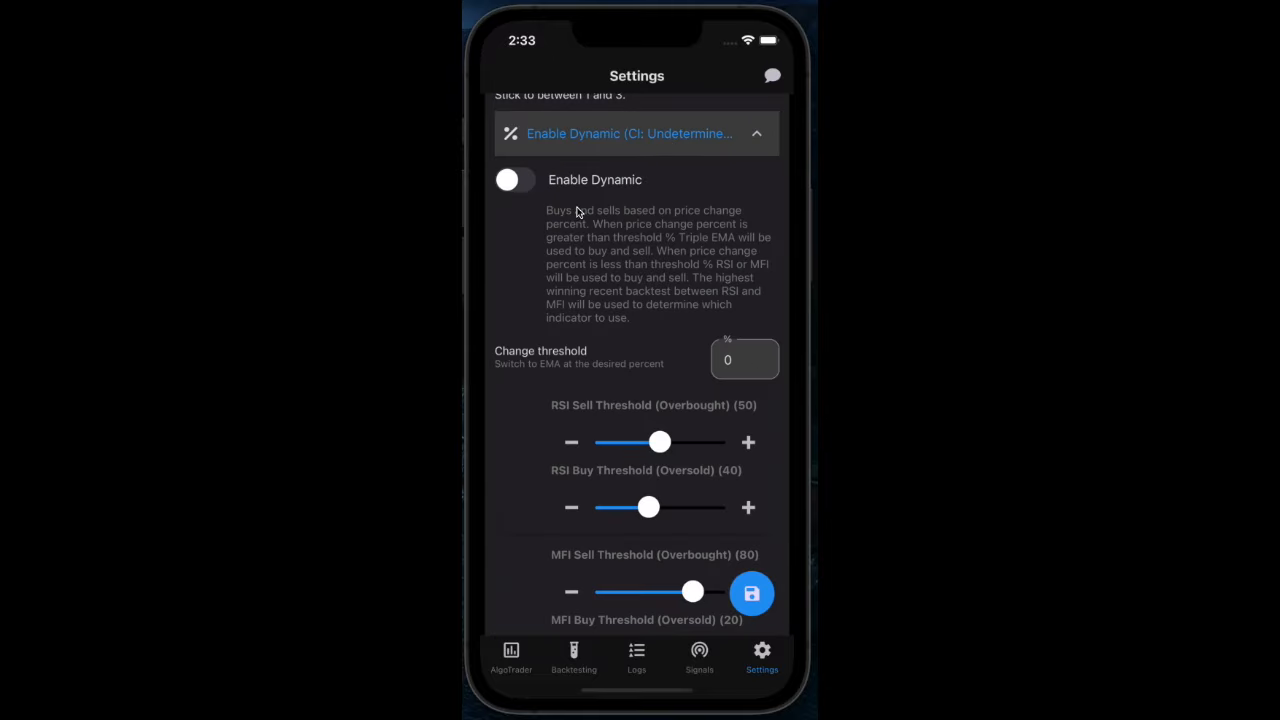
pyautogui.click(514, 179)
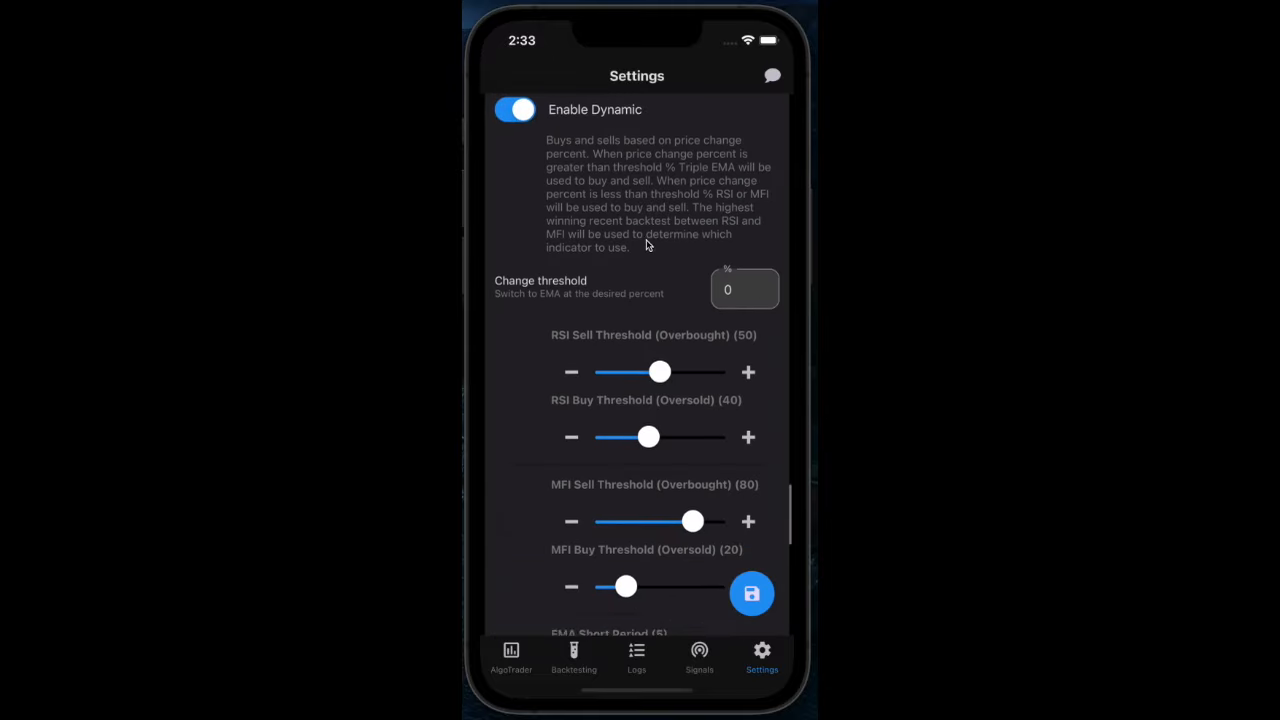
pyautogui.click(745, 289)
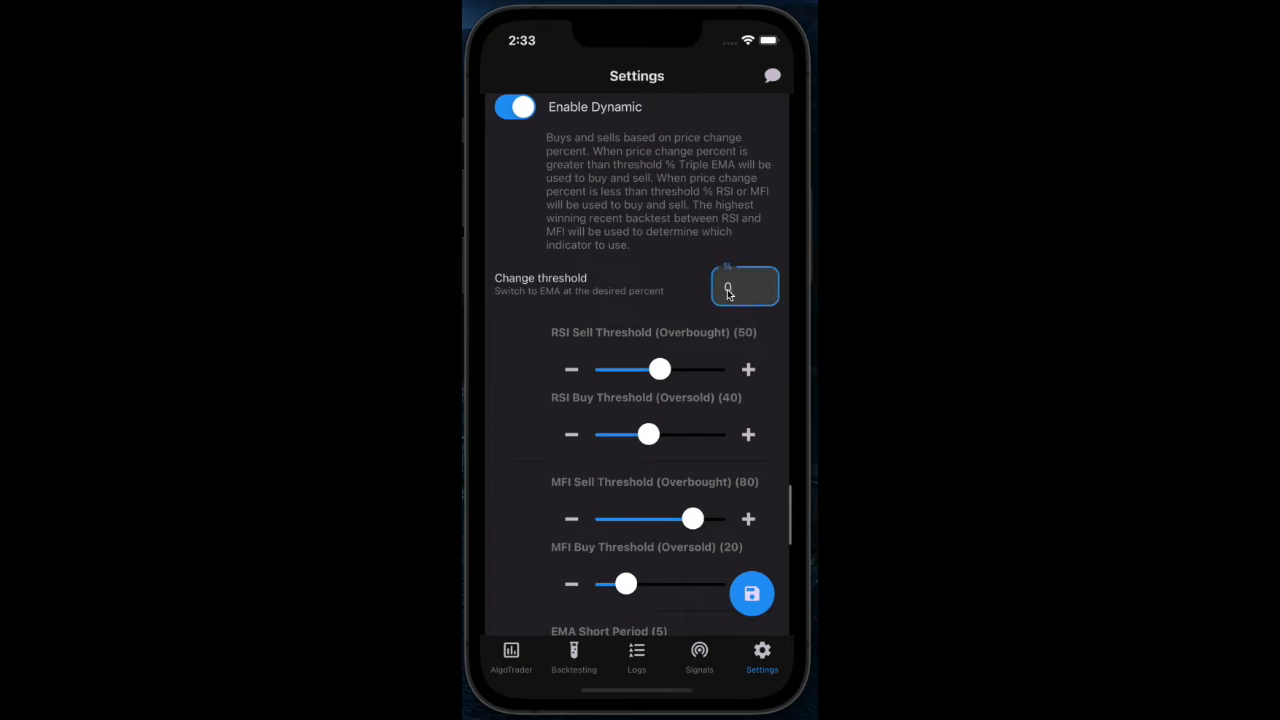
pyautogui.click(511, 657)
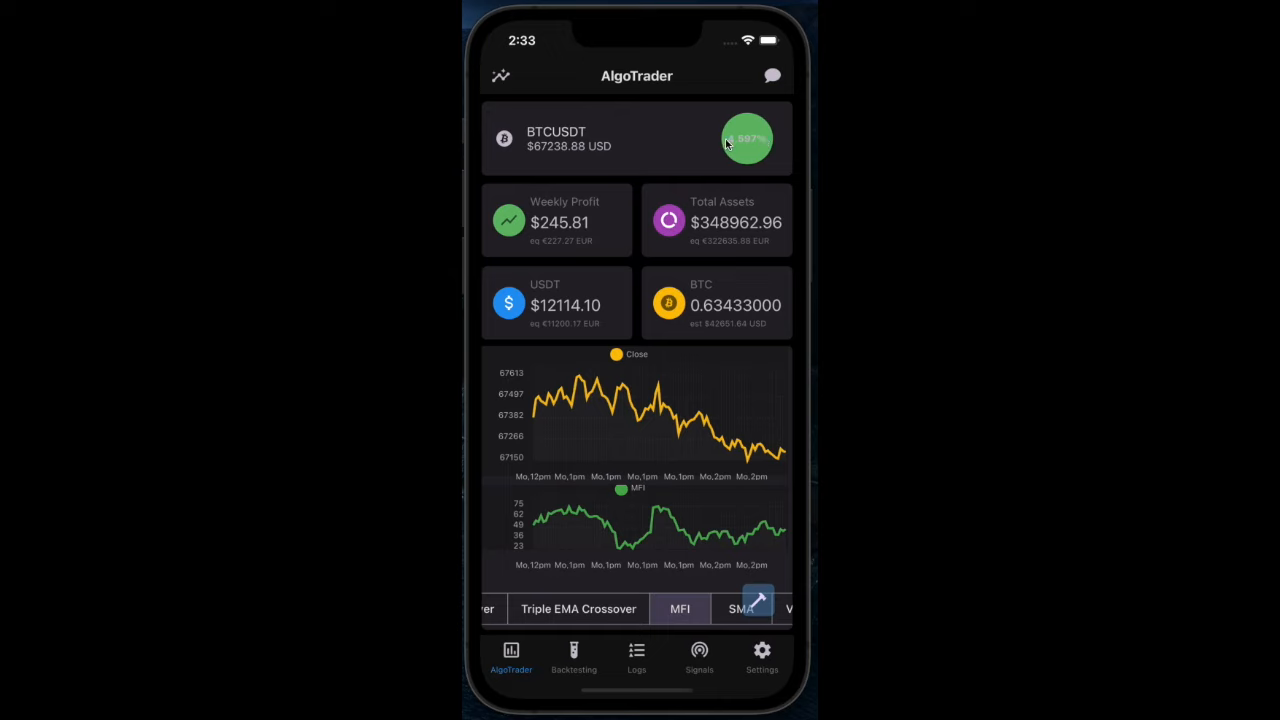
pyautogui.moveTo(762, 641)
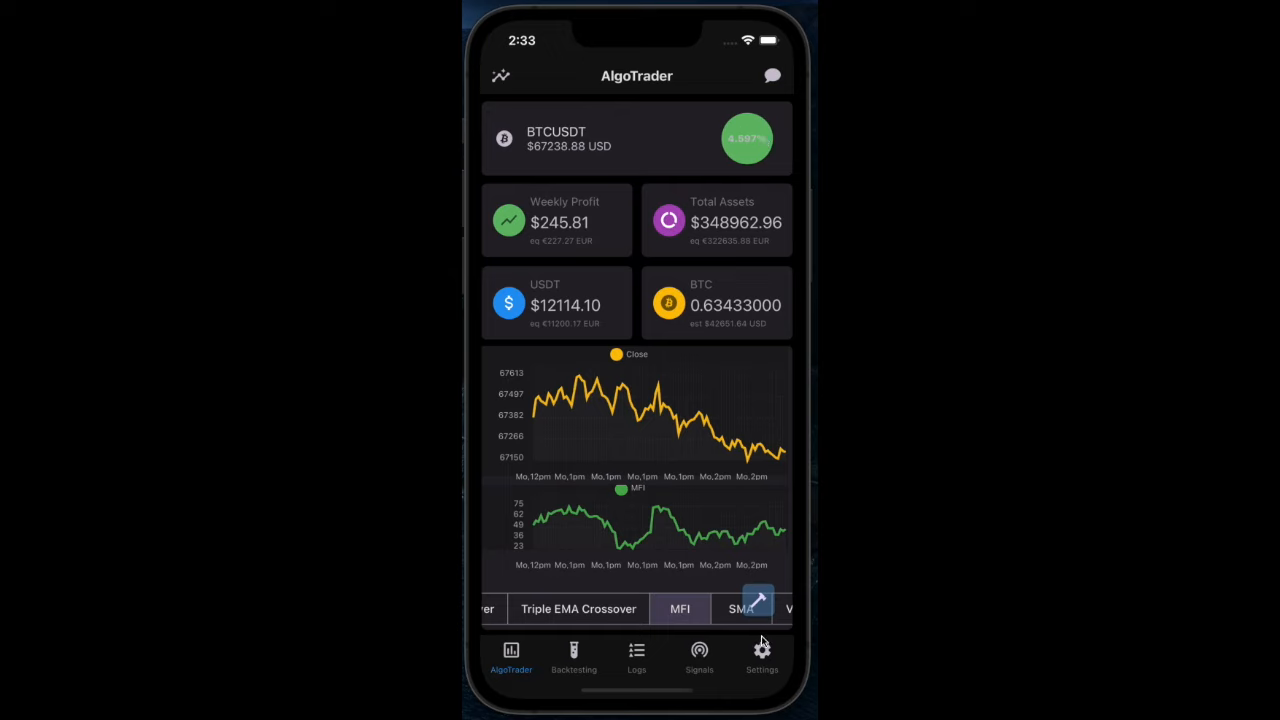
# - Turn Dynamic mode back off, collapse its settings, and expand the Custom Combo settings
pyautogui.click(761, 655)
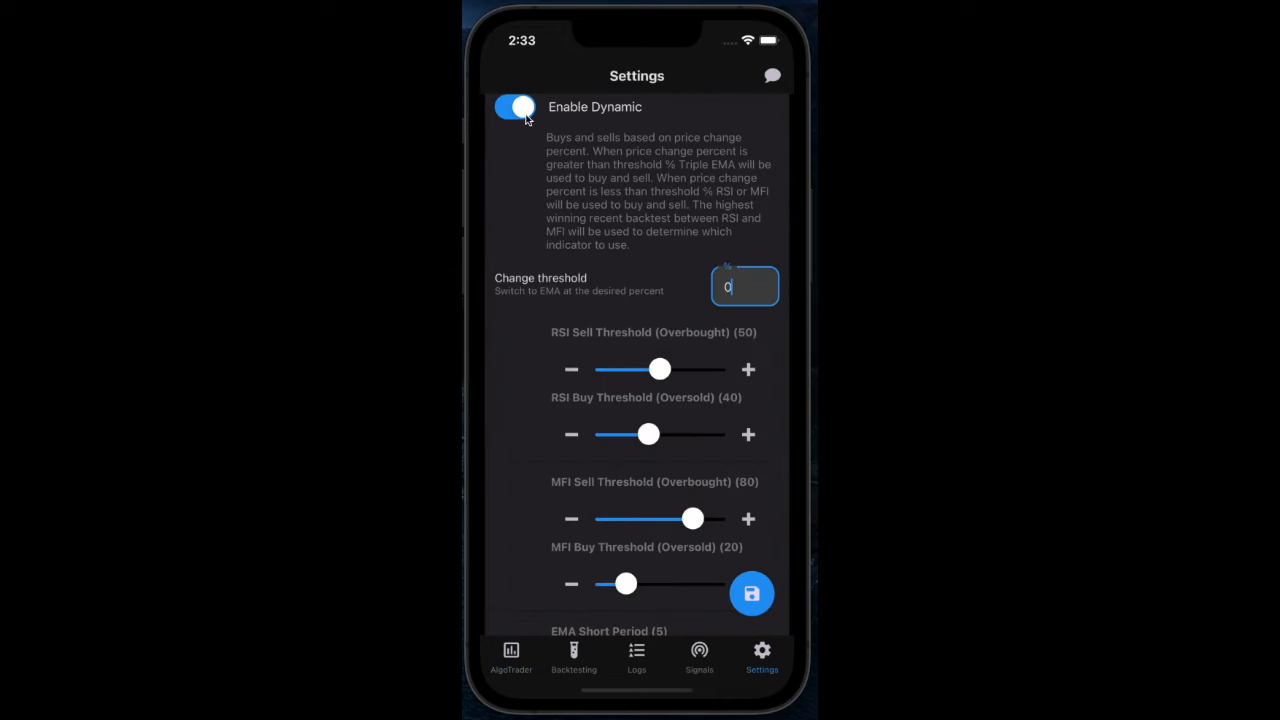
pyautogui.click(515, 107)
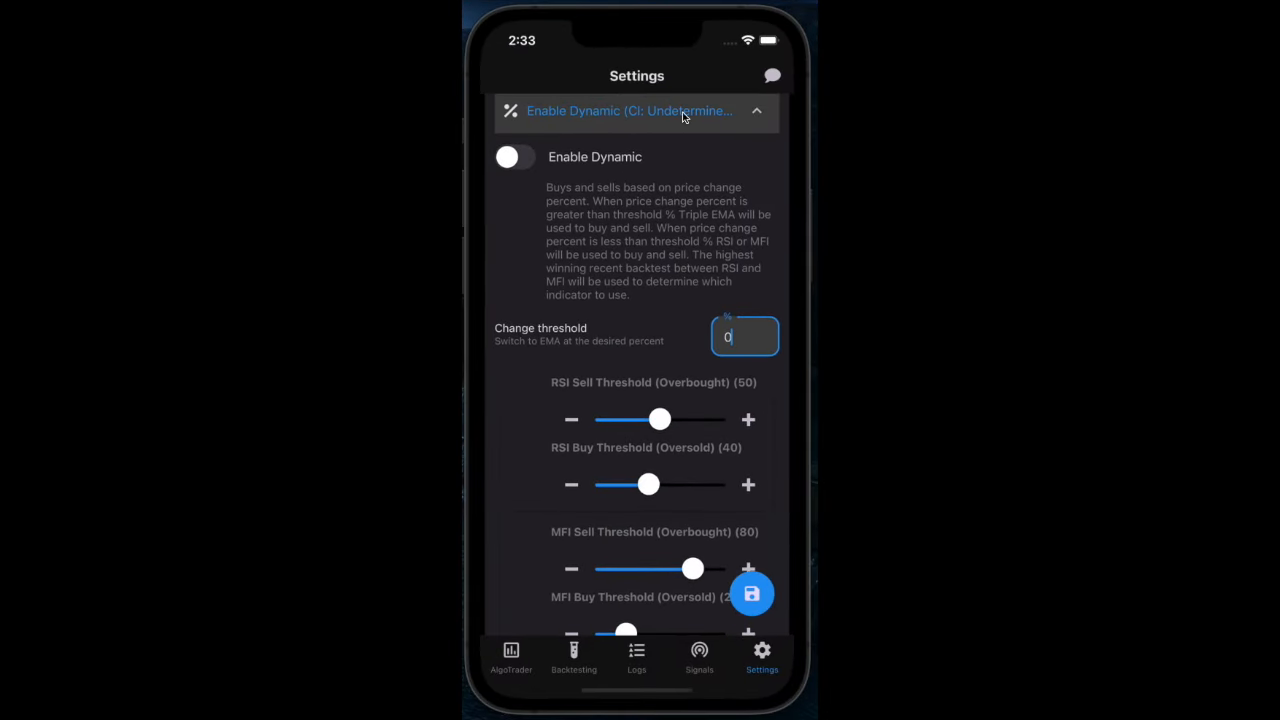
pyautogui.click(757, 111)
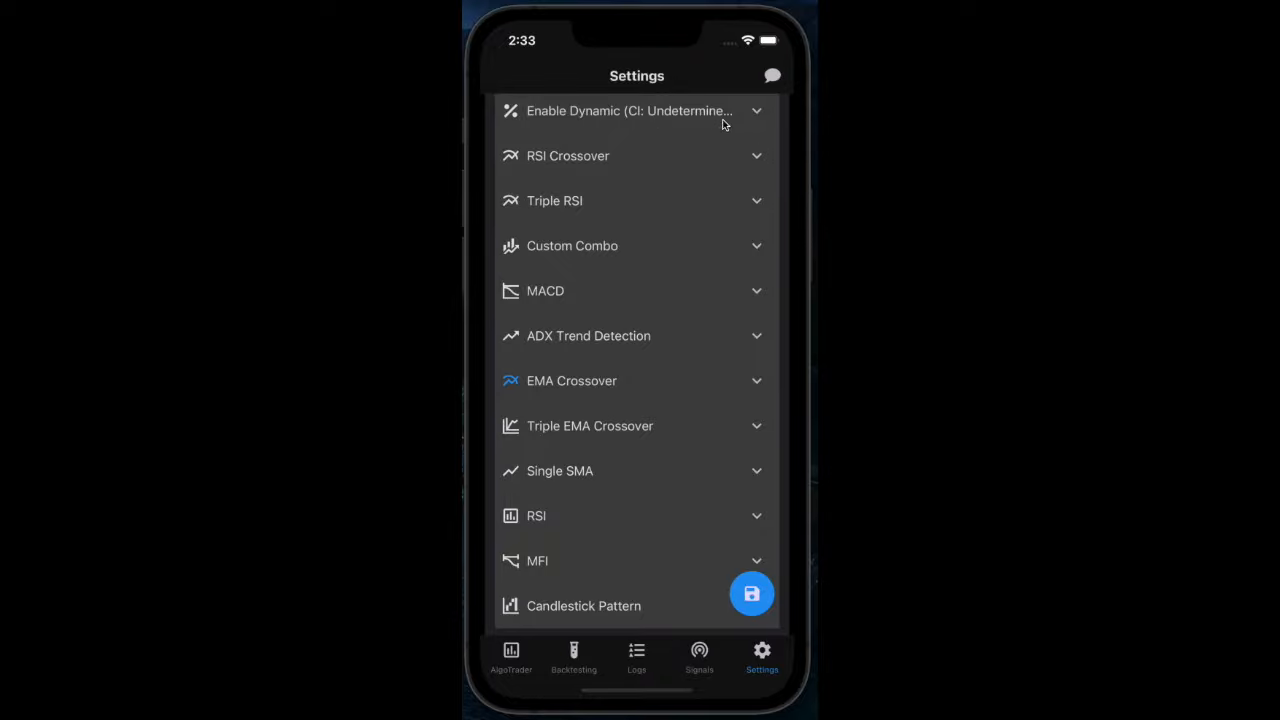
pyautogui.moveTo(617, 438)
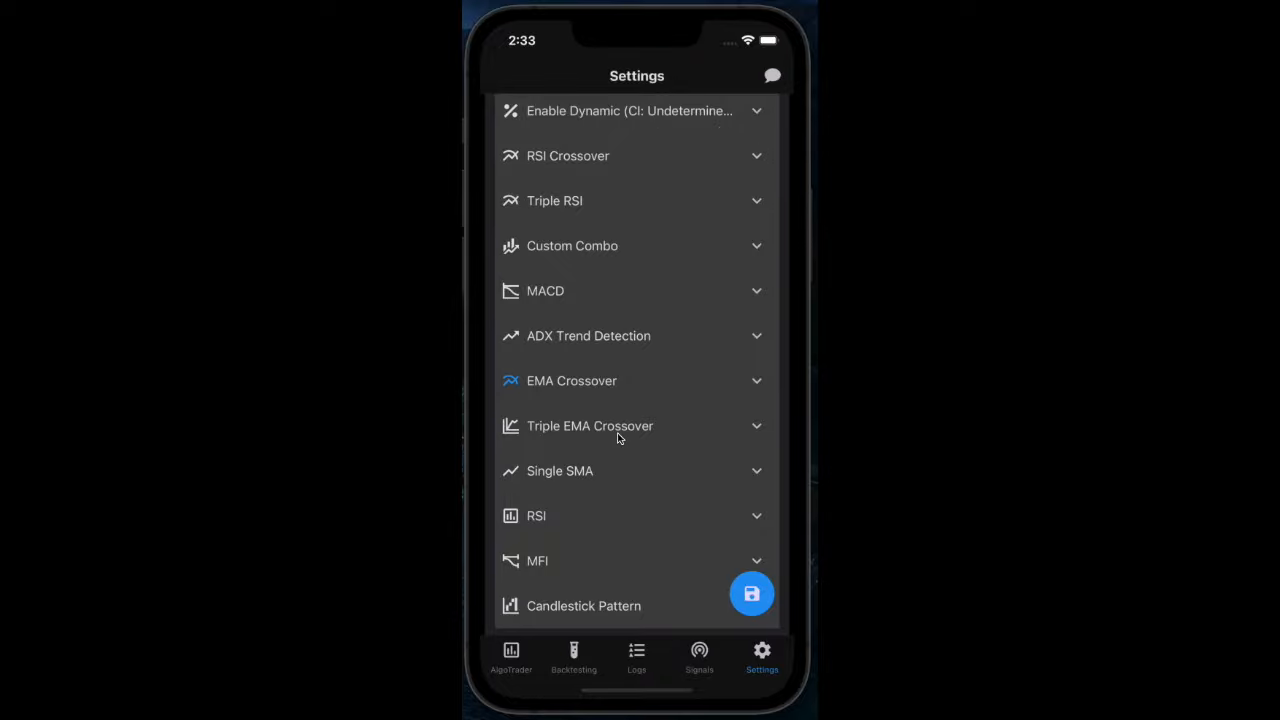
pyautogui.moveTo(595, 502)
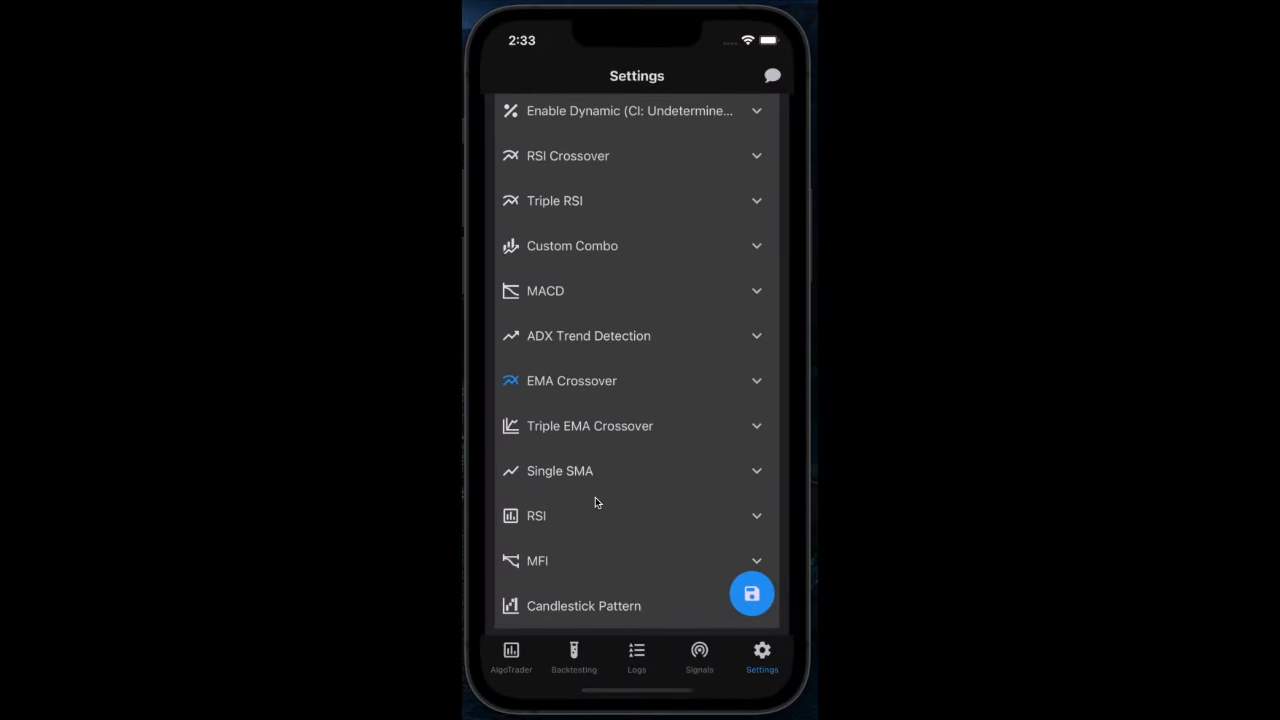
pyautogui.click(572, 245)
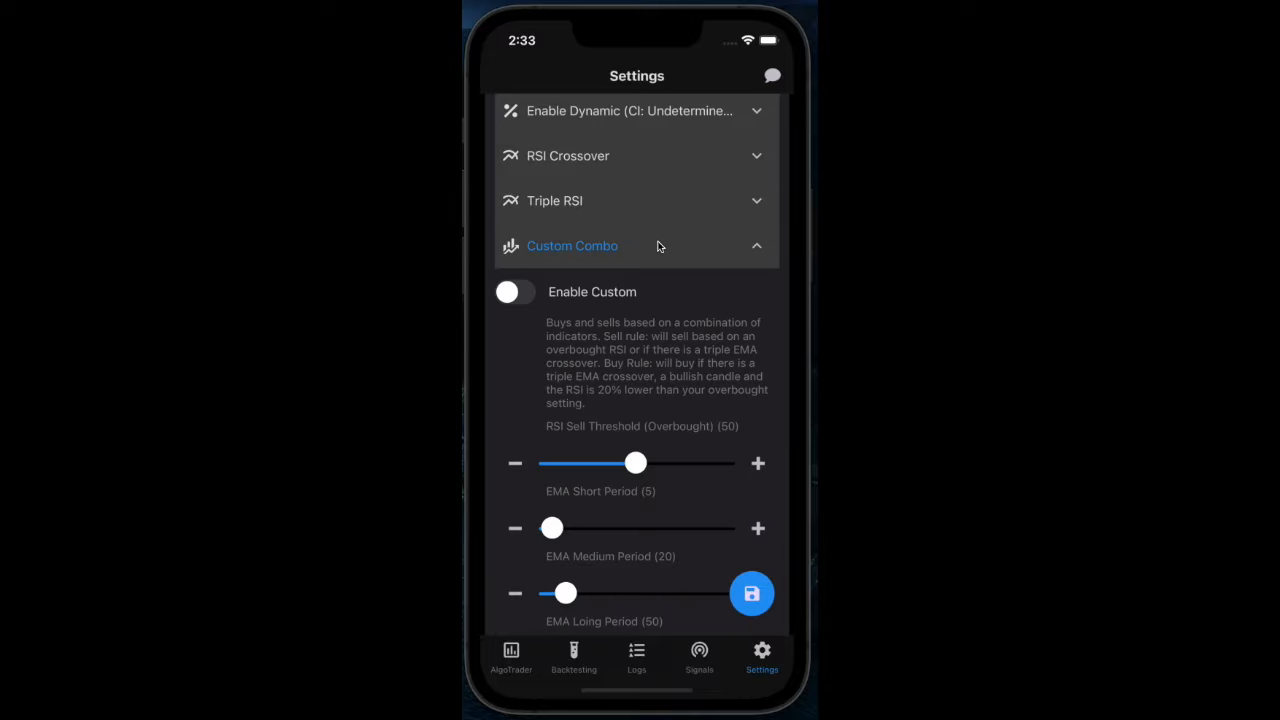
pyautogui.moveTo(671, 479)
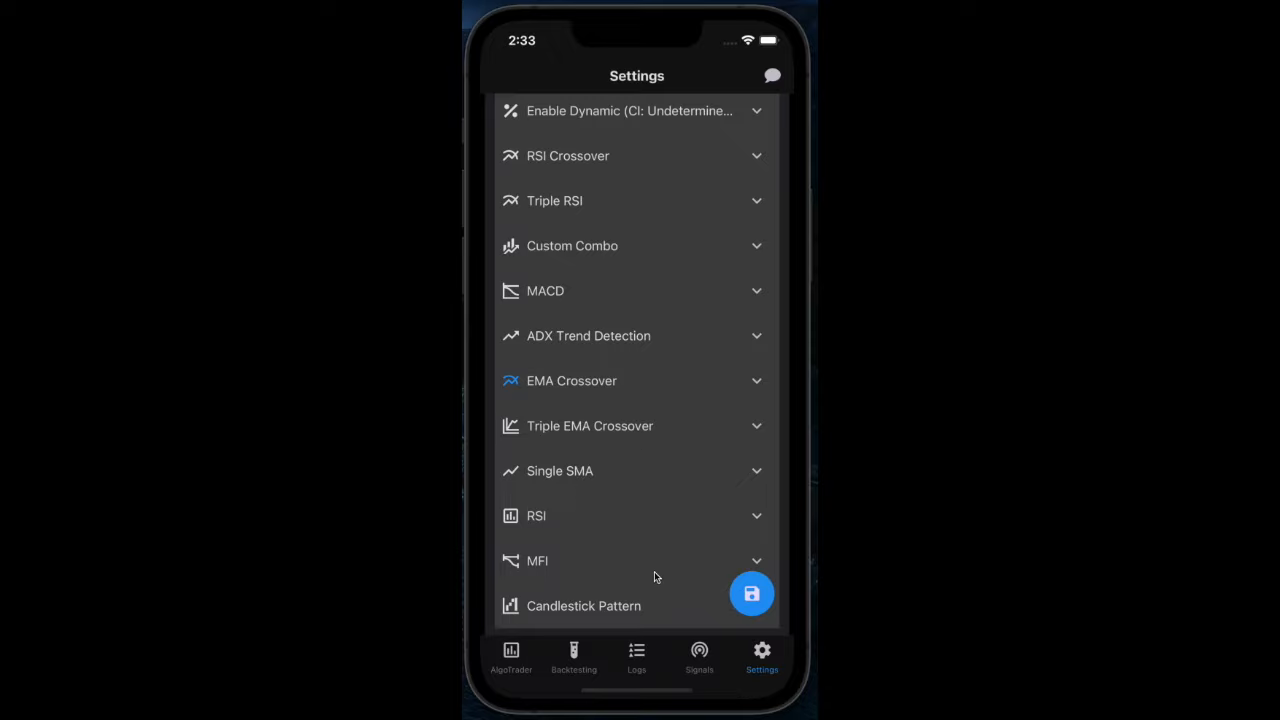
pyautogui.moveTo(668, 425)
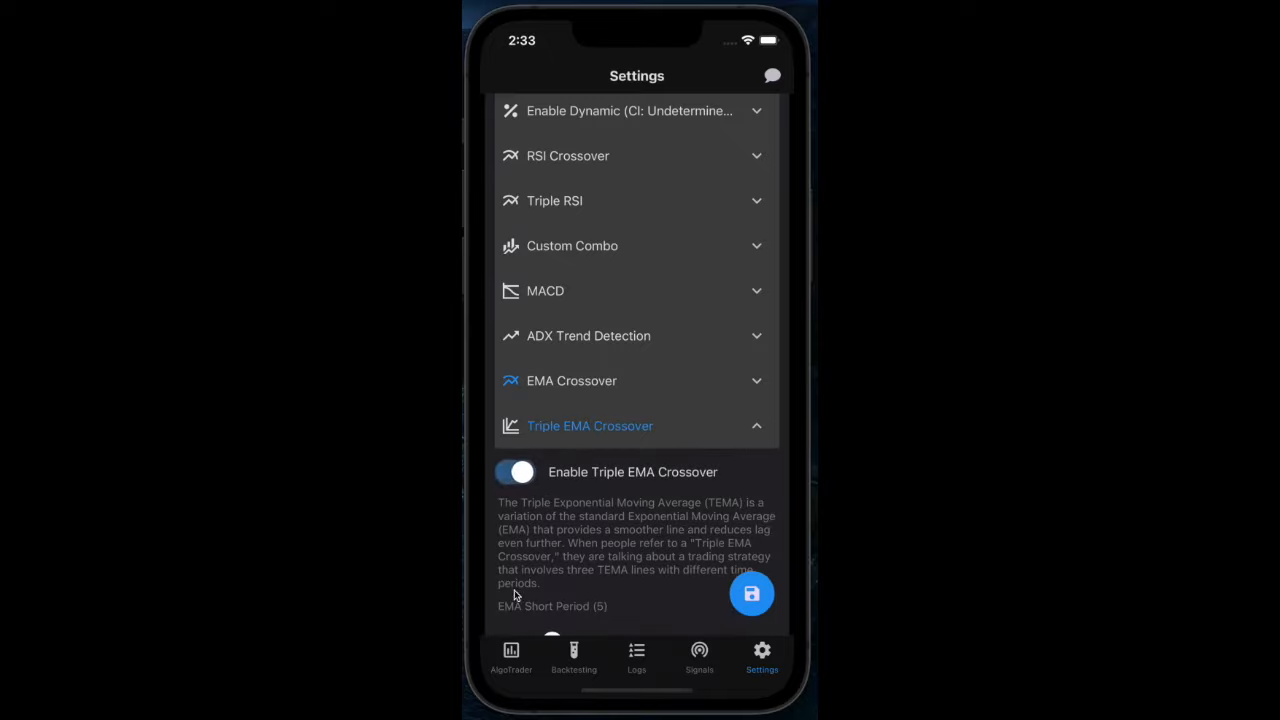
# - Show the Triple EMA Crossover chart with short, medium and long EMA lines
pyautogui.click(511, 657)
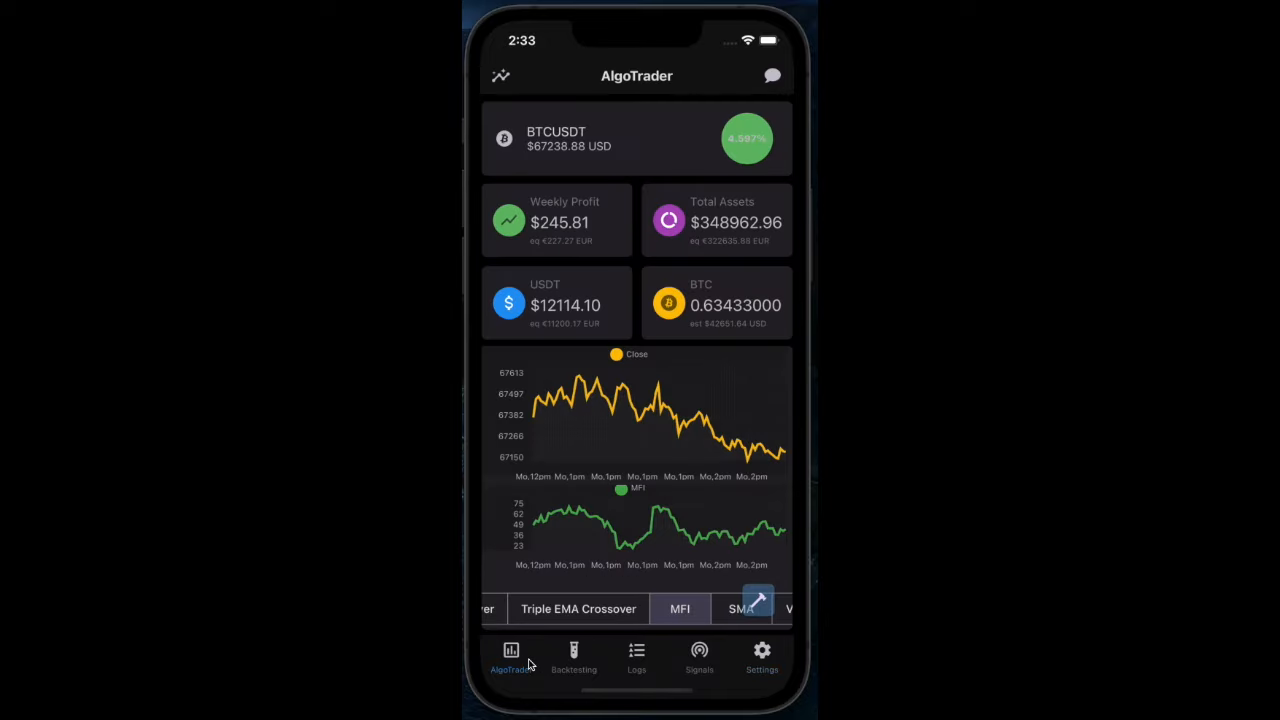
pyautogui.click(578, 608)
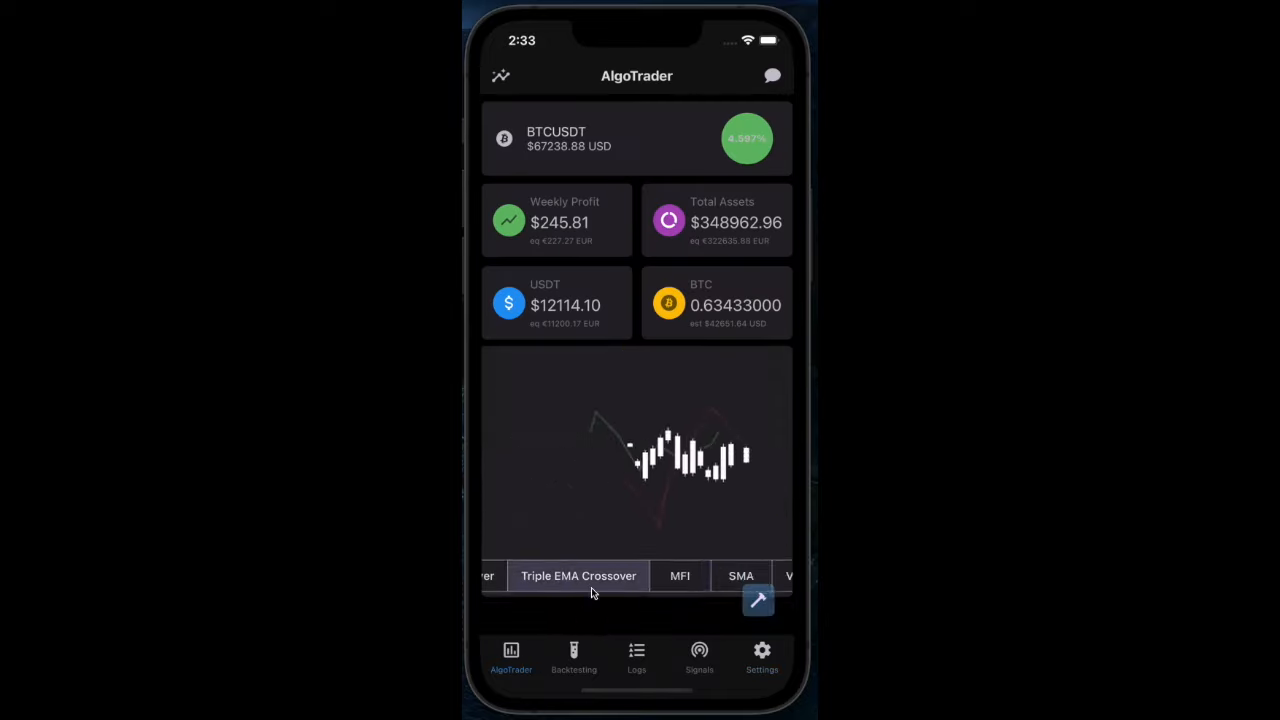
pyautogui.click(578, 575)
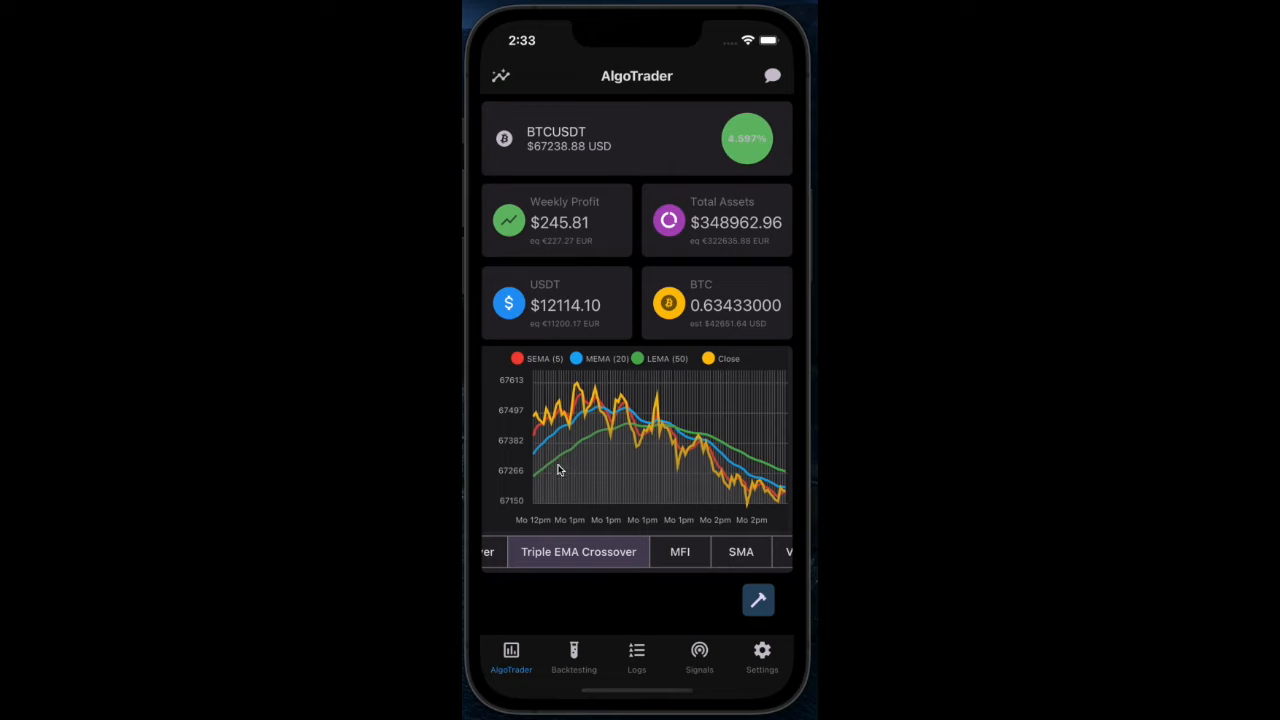
pyautogui.moveTo(560, 440)
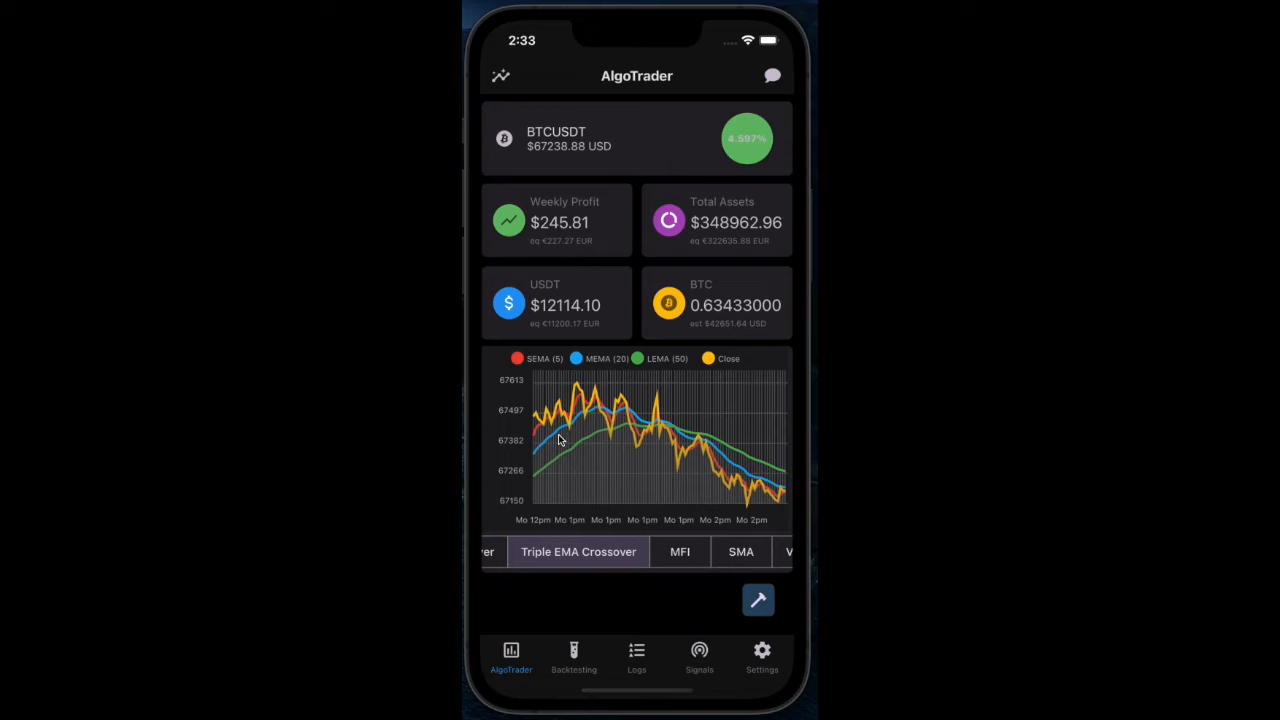
pyautogui.moveTo(583, 432)
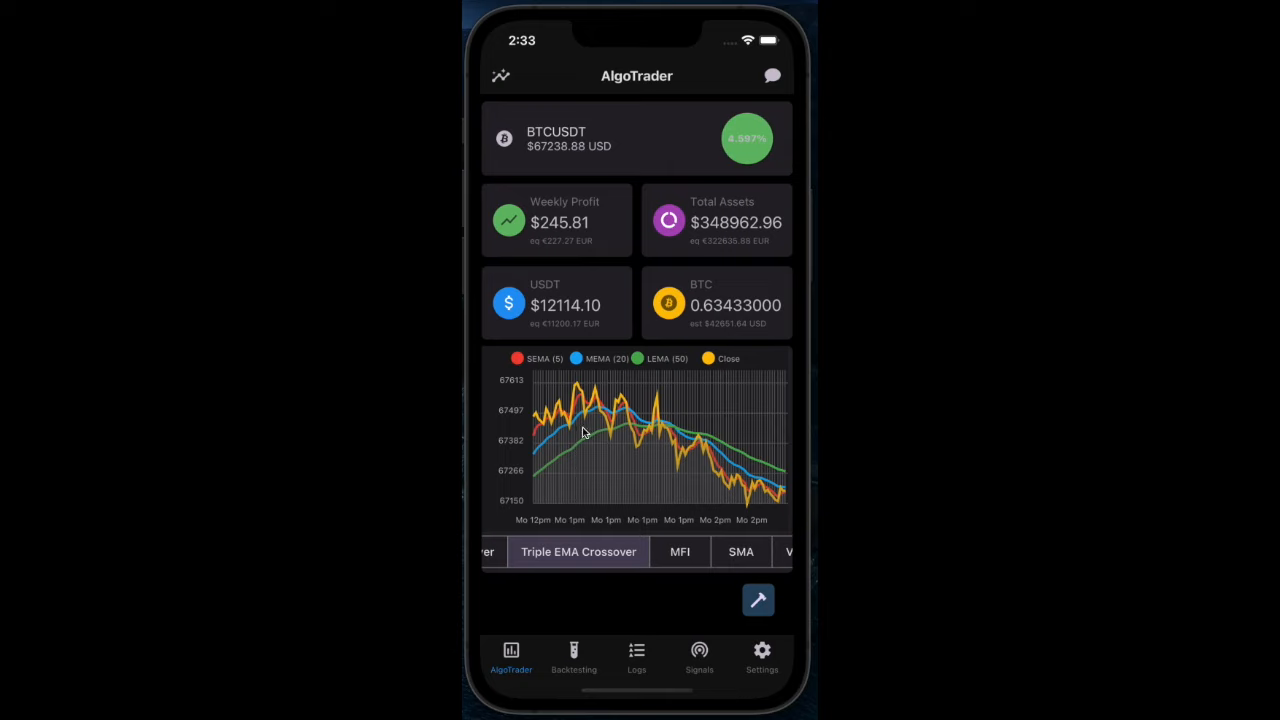
pyautogui.moveTo(622, 418)
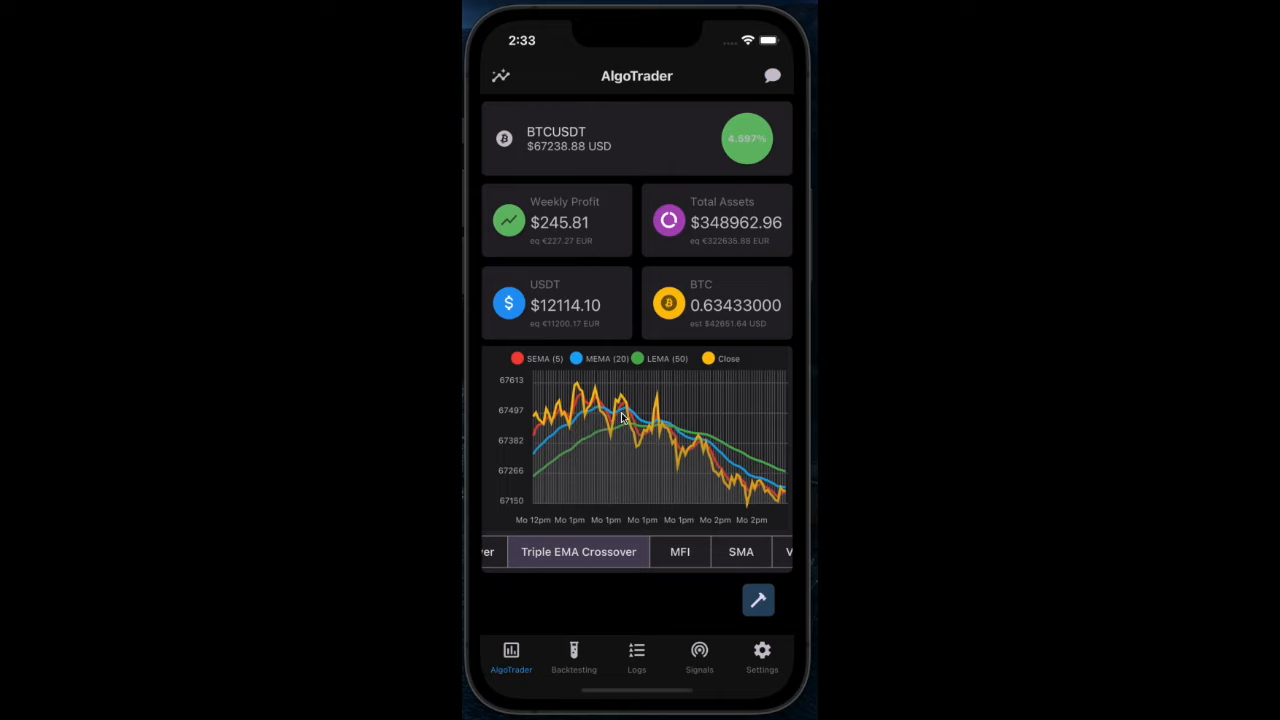
pyautogui.moveTo(666, 430)
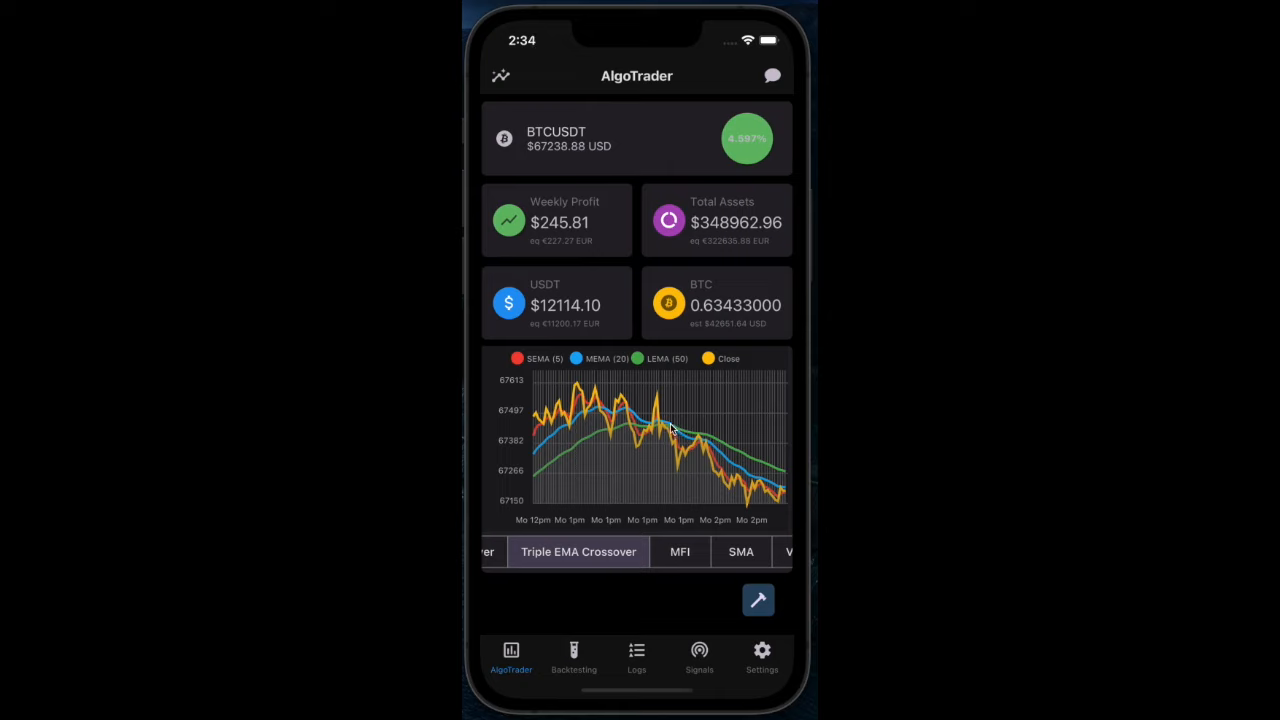
pyautogui.moveTo(743, 637)
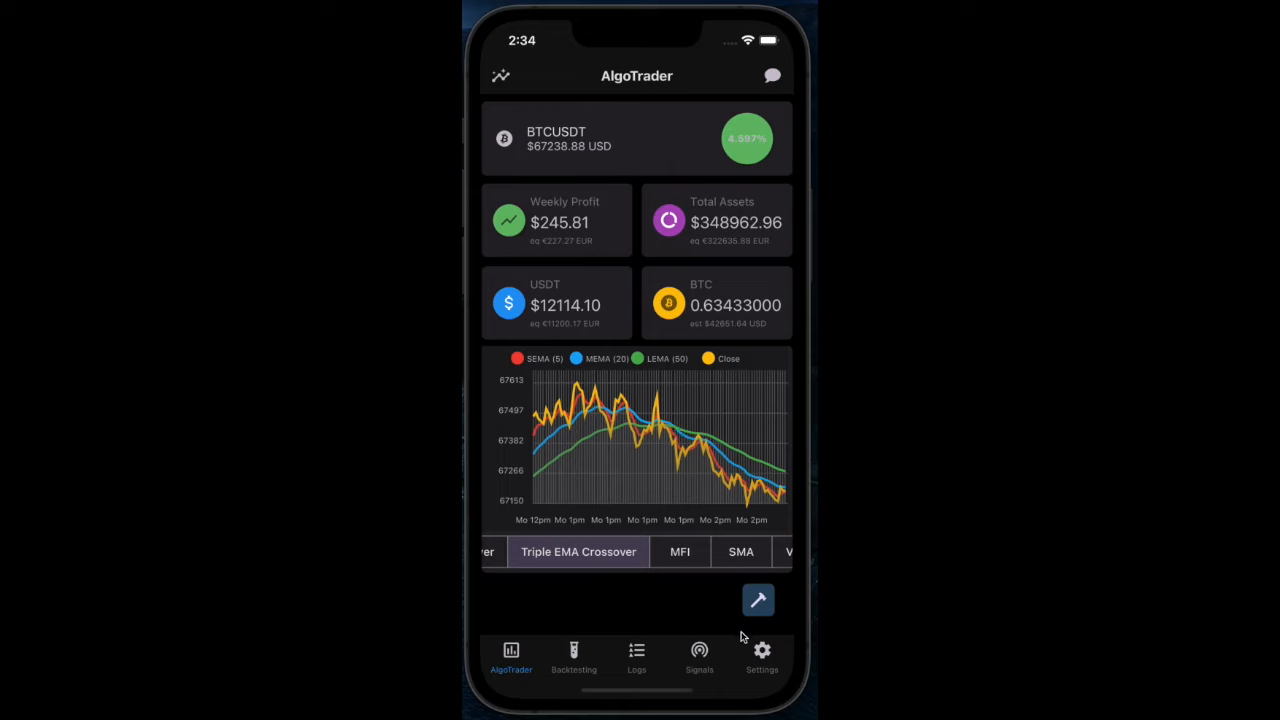